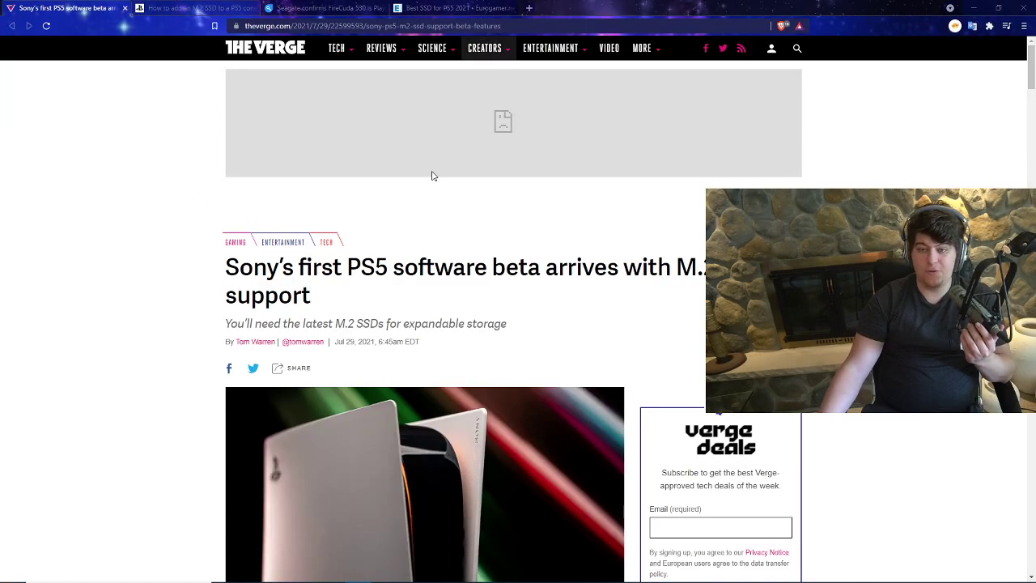
Step: Scroll past the header image to the PCIe Gen4 SSD requirements and heatsink cooling paragraphs
{"action": "scroll", "scroll_direction": "down", "scroll_amount": 3}
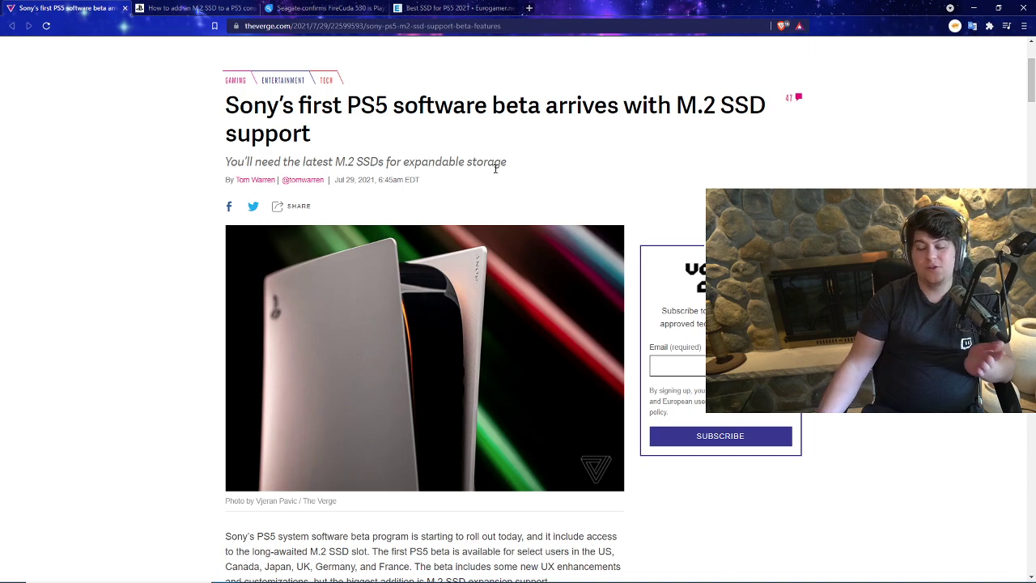
{"action": "scroll", "scroll_direction": "down", "scroll_amount": 3}
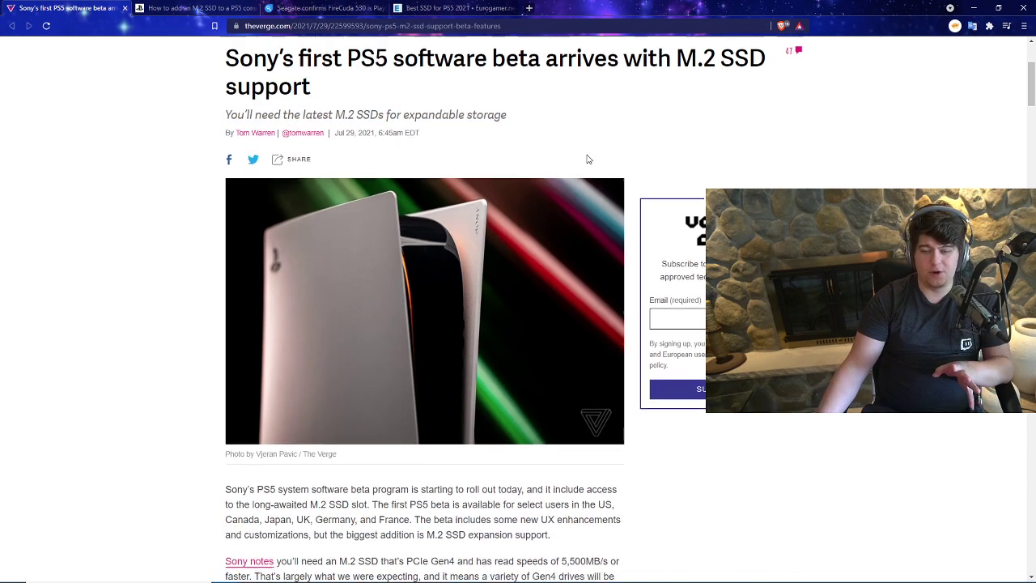
{"action": "scroll", "scroll_direction": "up", "scroll_amount": 3}
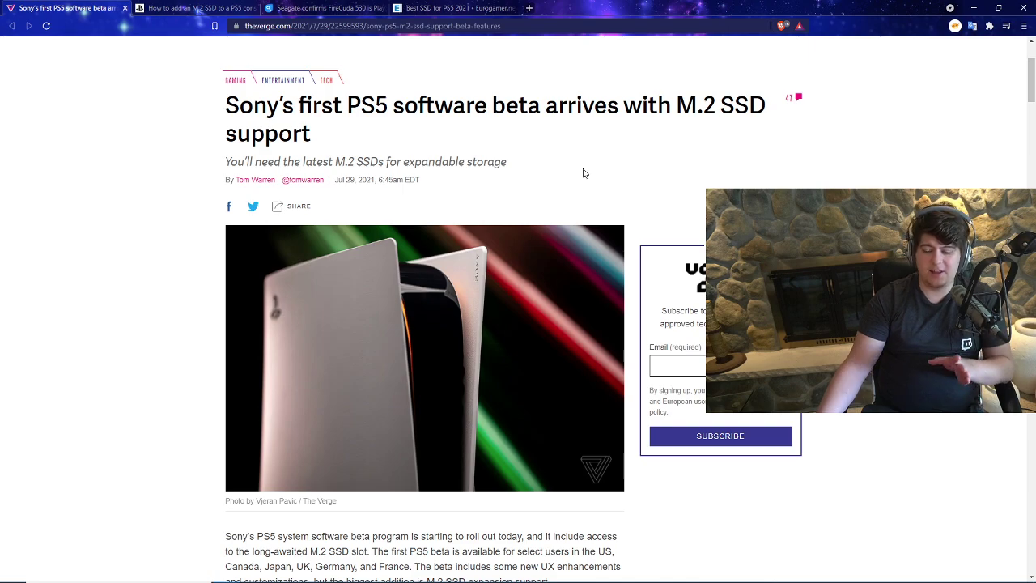
{"action": "scroll", "scroll_direction": "down", "scroll_amount": 3}
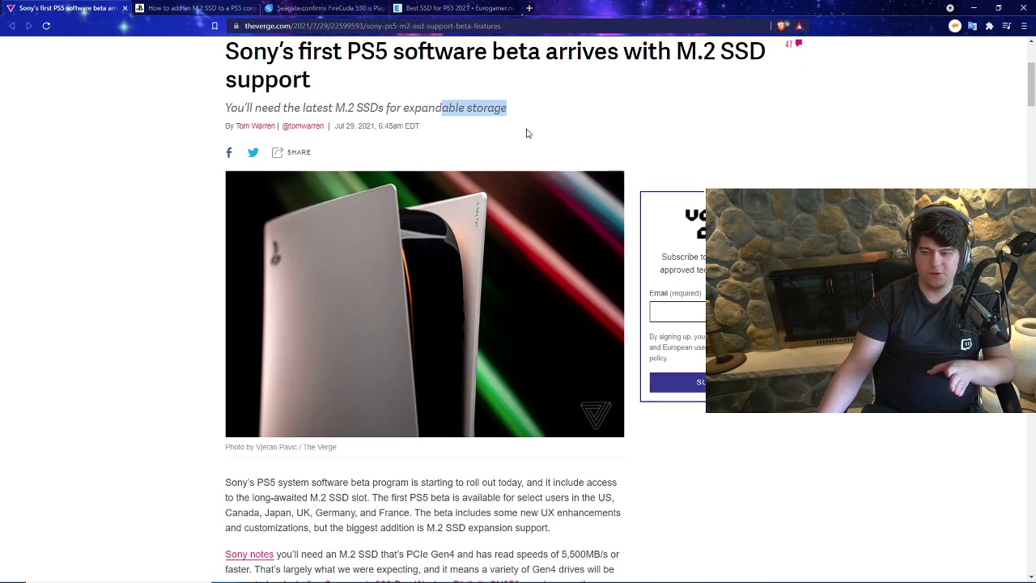
{"action": "scroll", "scroll_direction": "down", "scroll_amount": 3}
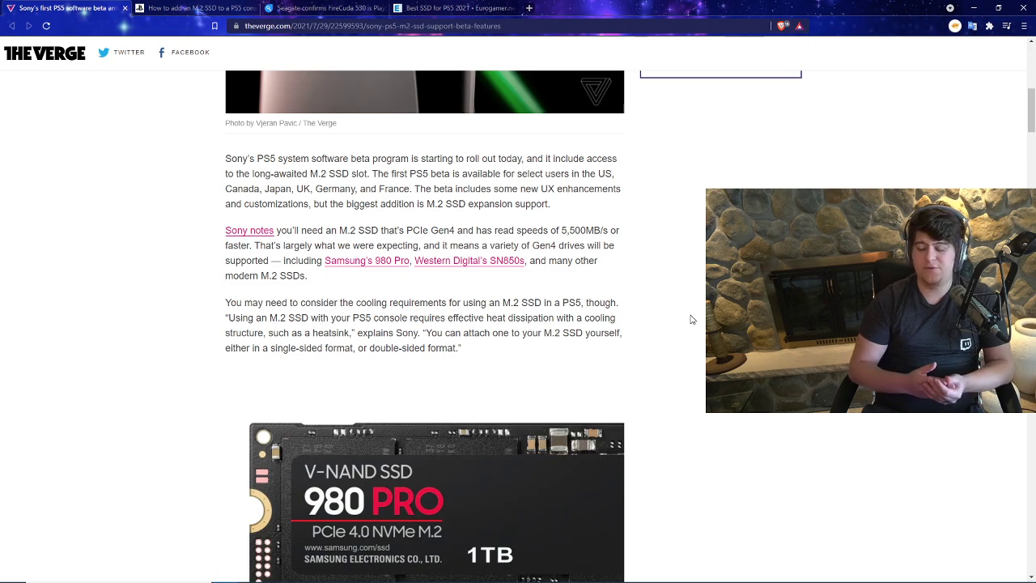
{"action": "scroll", "scroll_direction": "down", "scroll_amount": 3}
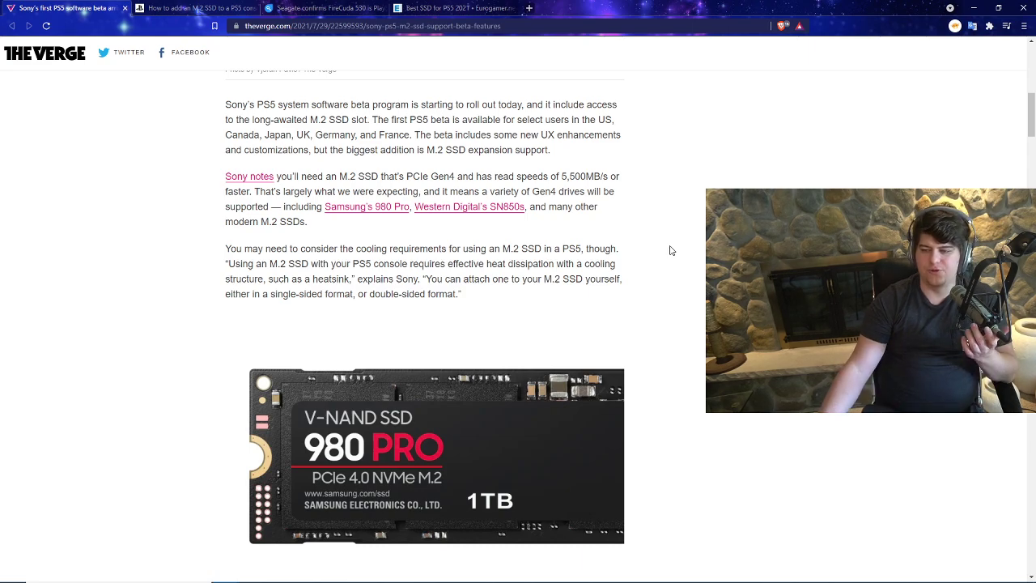
{"action": "scroll", "scroll_direction": "down", "scroll_amount": 3}
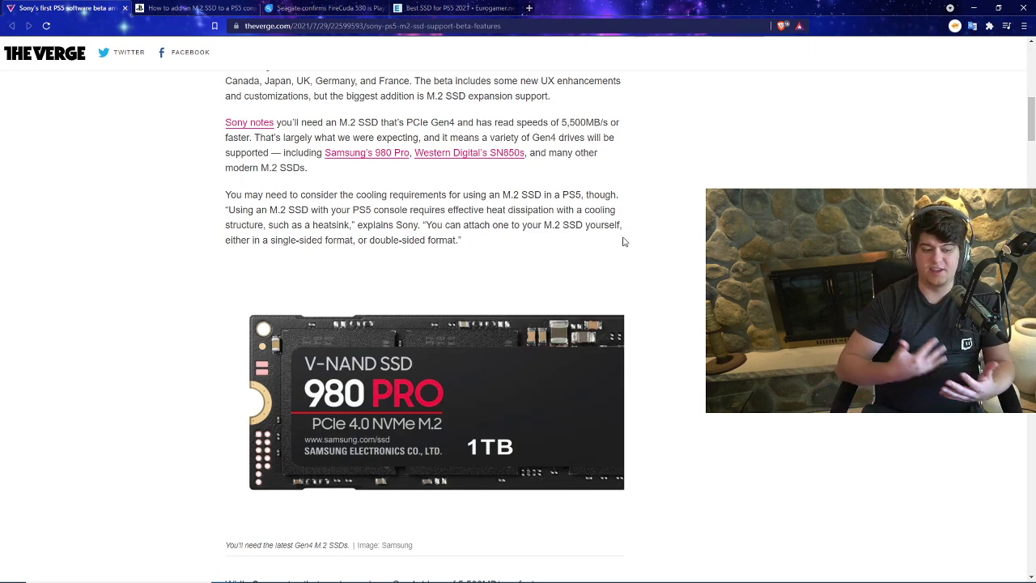
{"action": "mouse_move", "coordinate": [462, 162]}
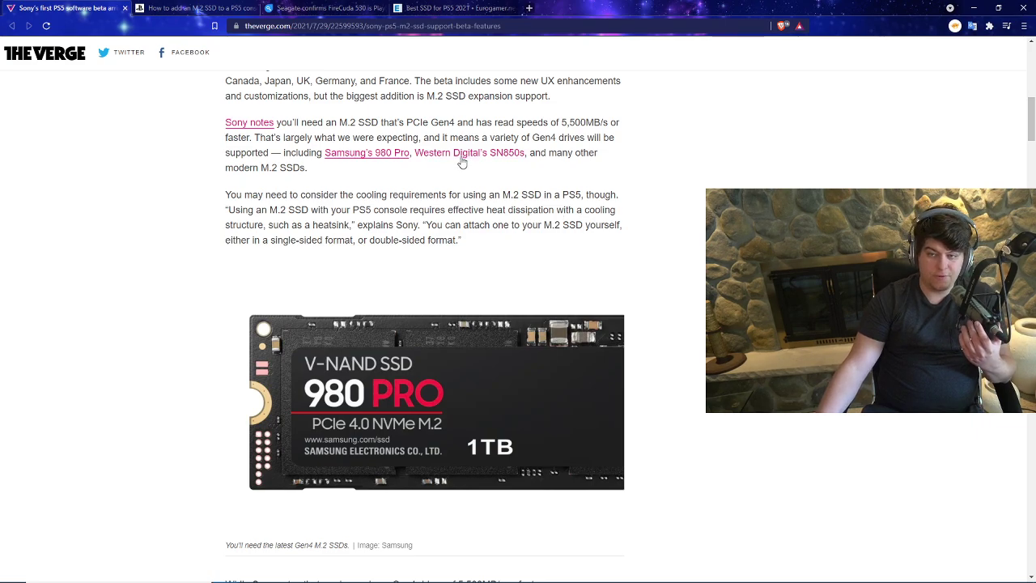
Step: Scroll past the Samsung 980 Pro image and speed caveat to the 3D audio for TV speakers section
{"action": "scroll", "scroll_direction": "down", "scroll_amount": 3}
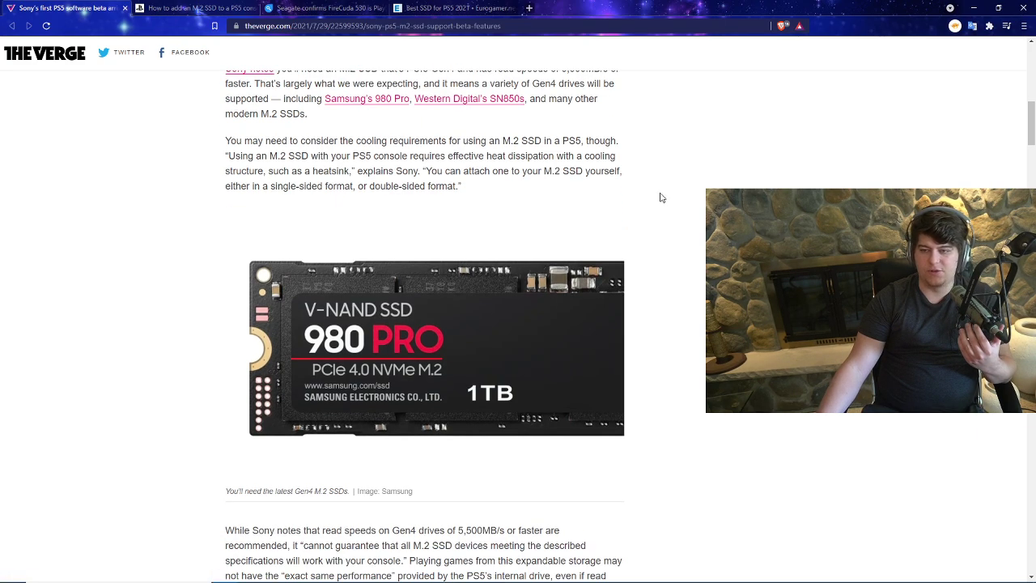
{"action": "scroll", "scroll_direction": "down", "scroll_amount": 3}
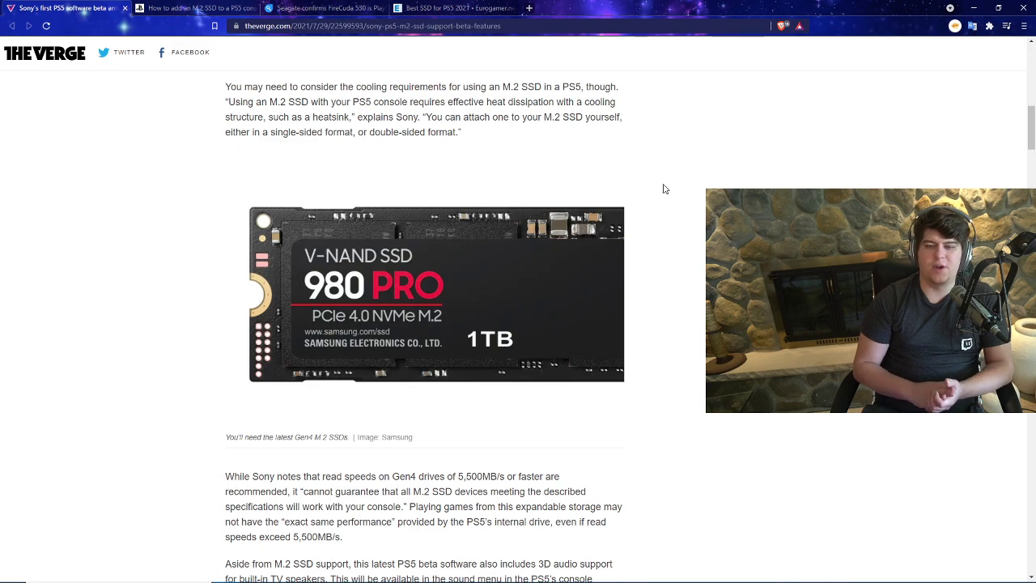
{"action": "scroll", "scroll_direction": "down", "scroll_amount": 3}
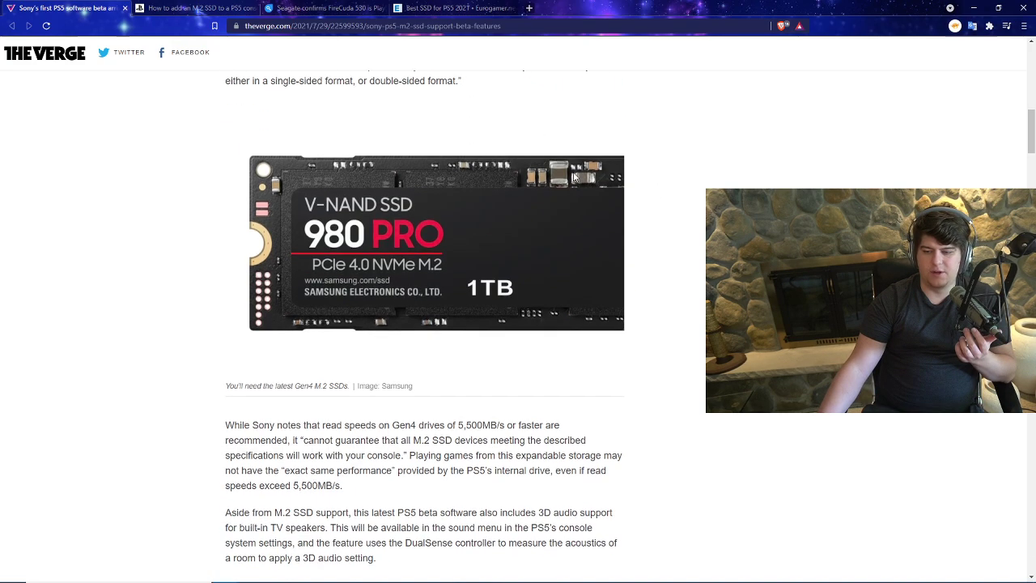
{"action": "scroll", "scroll_direction": "down", "scroll_amount": 3}
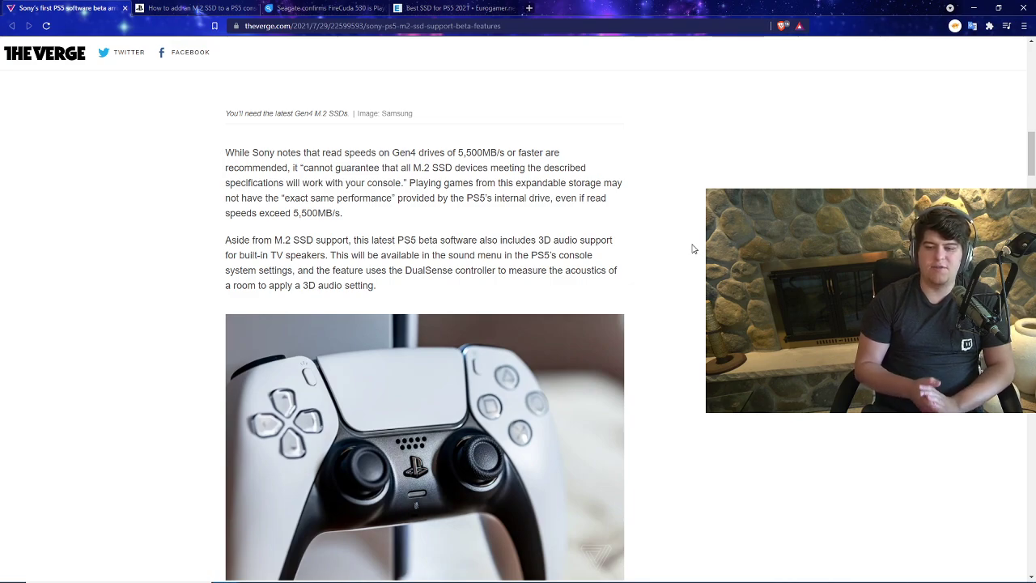
{"action": "scroll", "scroll_direction": "down", "scroll_amount": 3}
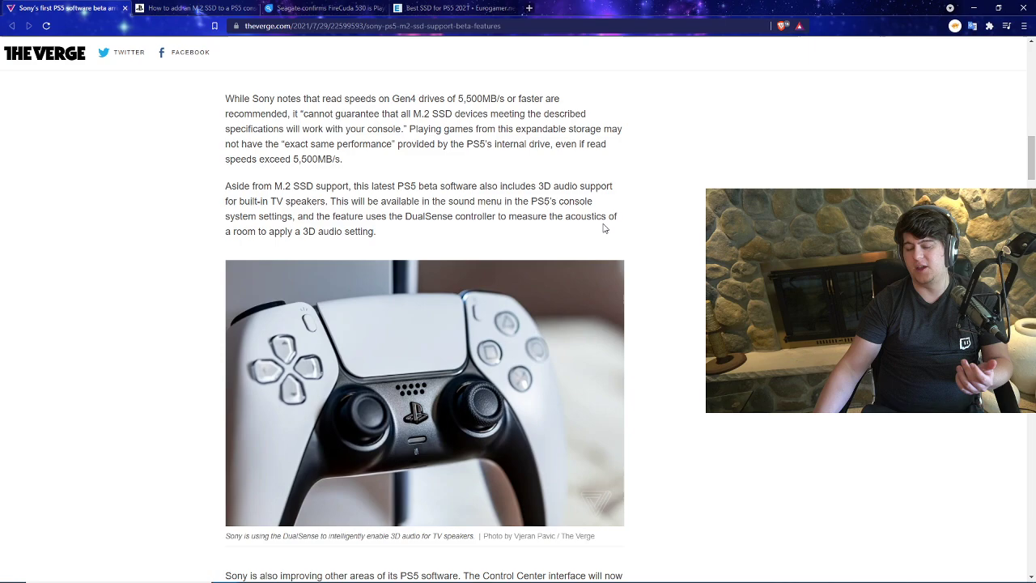
Step: Highlight the PS5 sound menu sentence and read down through Control Center, Game Base and trophy tracker updates
{"action": "scroll", "scroll_direction": "down", "scroll_amount": 3}
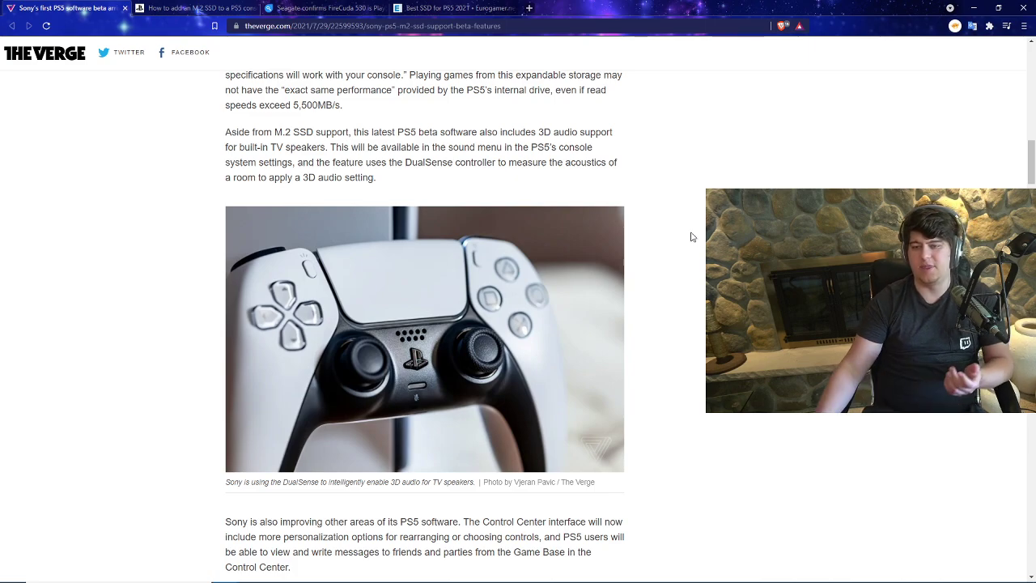
{"action": "left_click_drag", "start_coordinate": [330, 146], "coordinate": [593, 146]}
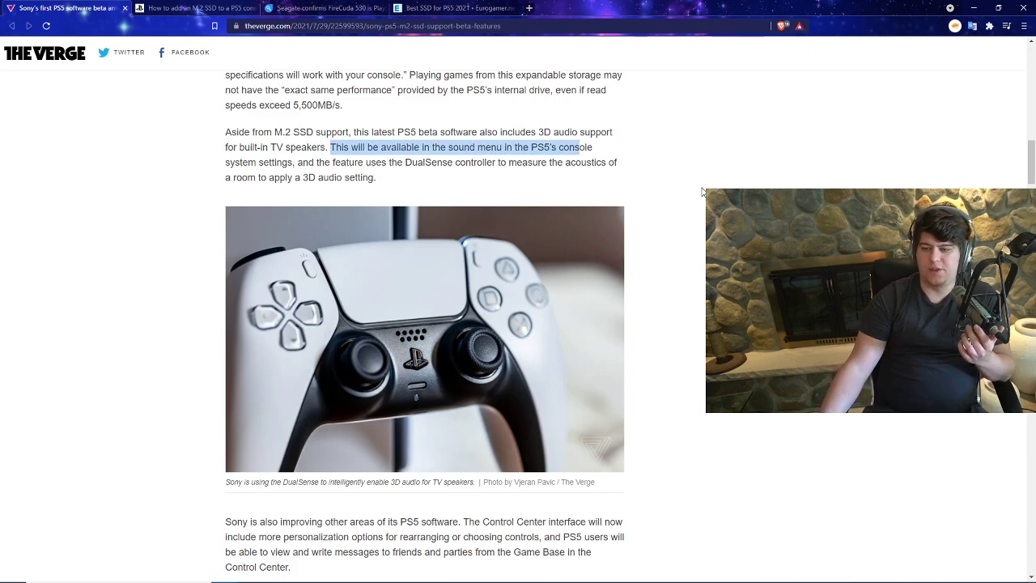
{"action": "scroll", "scroll_direction": "down", "scroll_amount": 3}
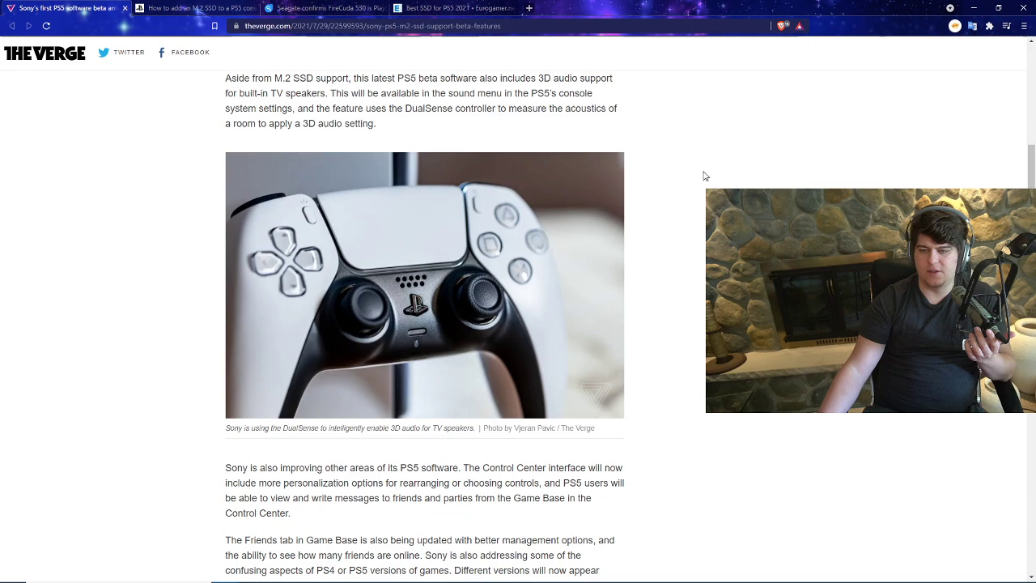
{"action": "scroll", "scroll_direction": "down", "scroll_amount": 3}
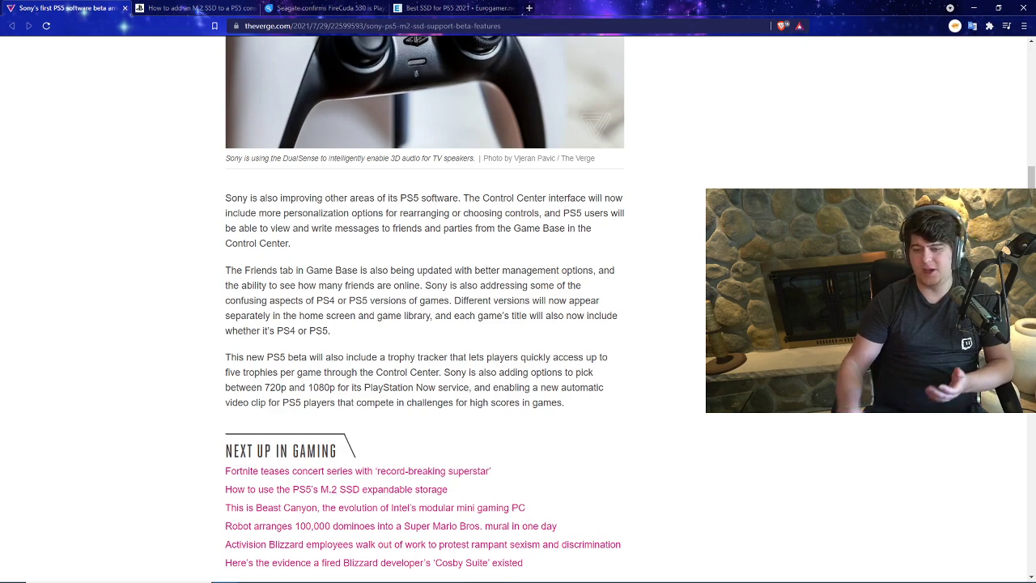
Step: Highlight the sentence about confusing PS4 or PS5 game versions and finish scrolling the article
{"action": "scroll", "scroll_direction": "down", "scroll_amount": 3}
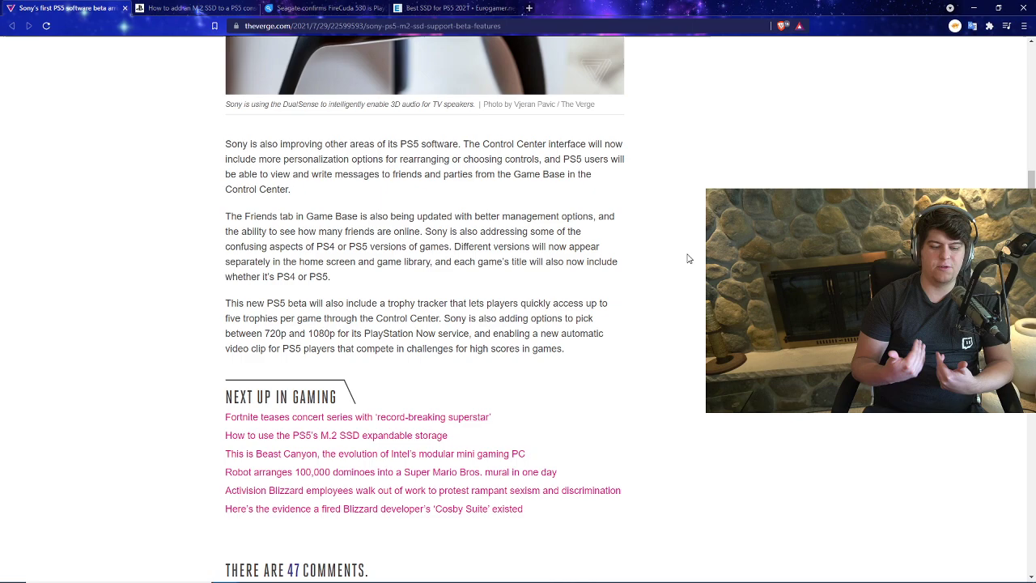
{"action": "left_click_drag", "start_coordinate": [431, 232], "coordinate": [525, 232]}
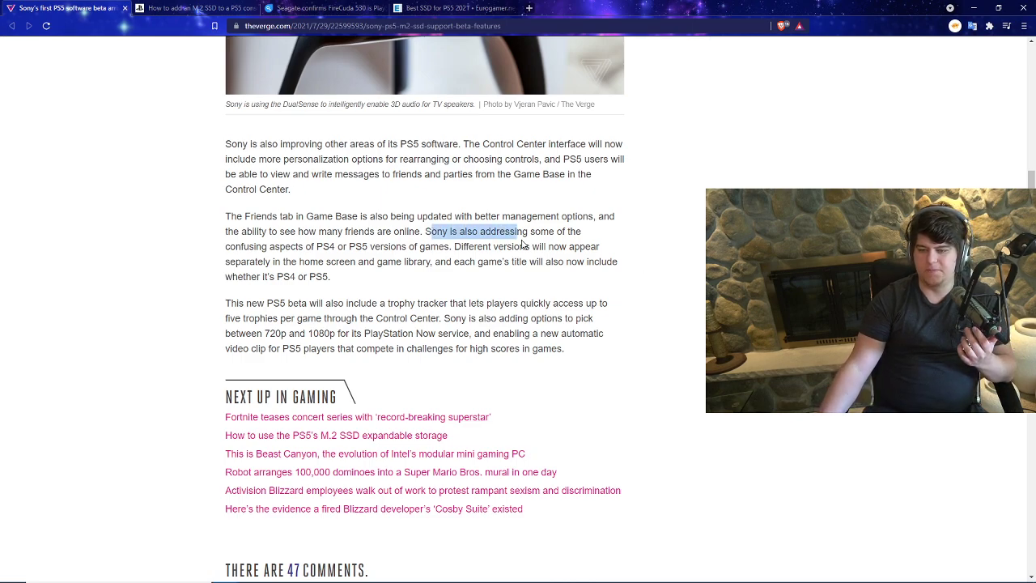
{"action": "left_click_drag", "start_coordinate": [429, 232], "coordinate": [421, 246]}
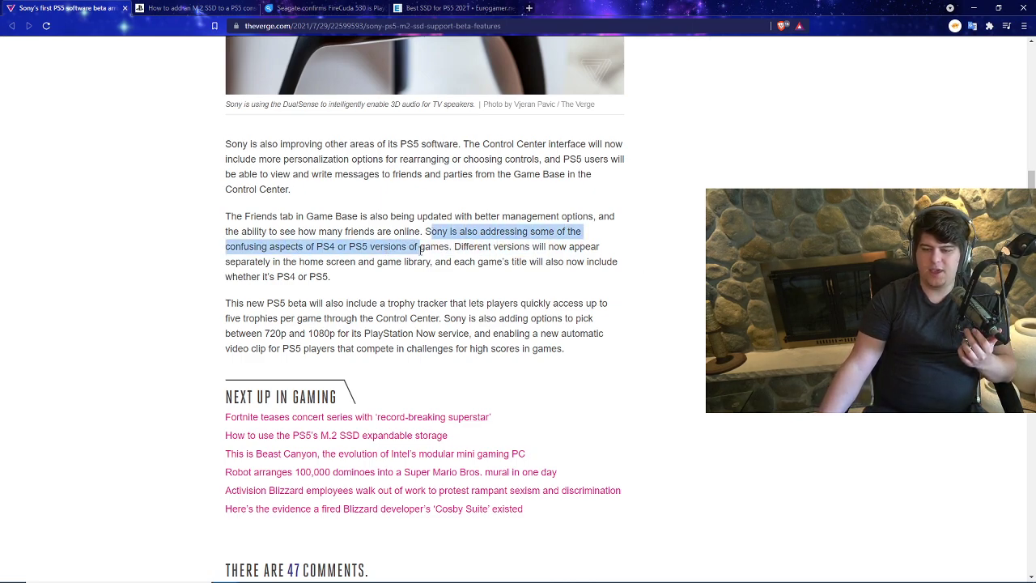
{"action": "left_click", "coordinate": [703, 272]}
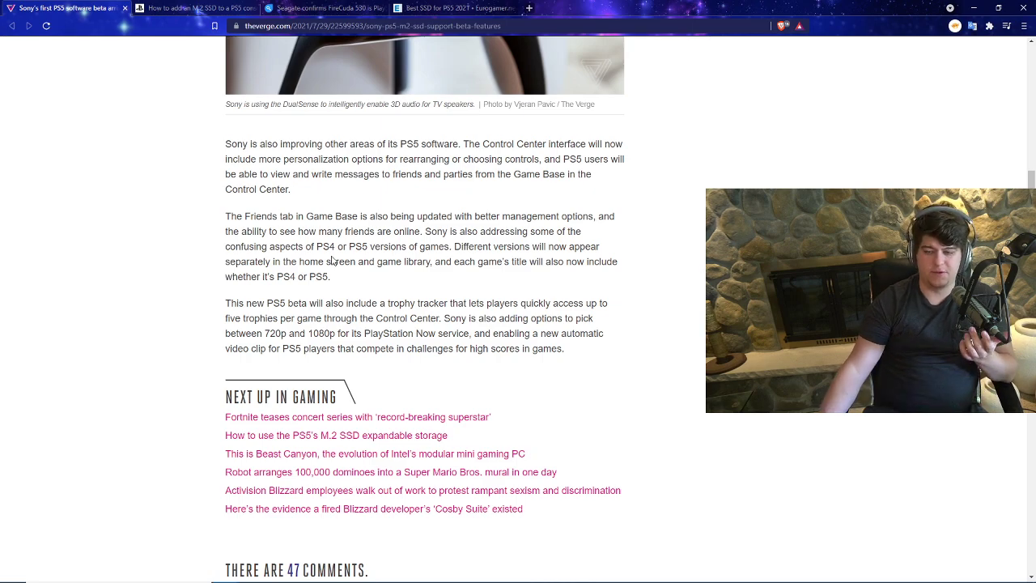
{"action": "mouse_move", "coordinate": [400, 278]}
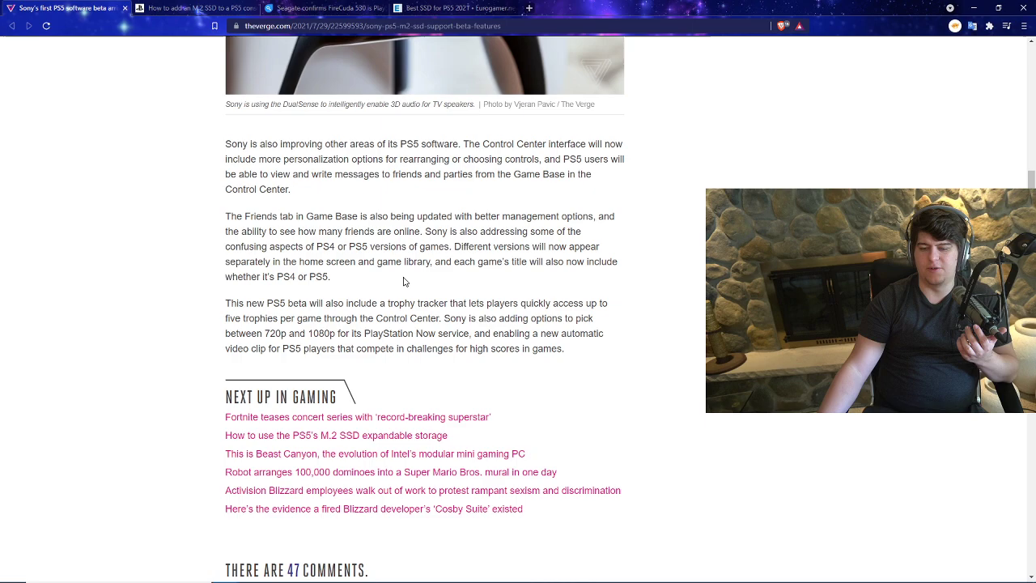
{"action": "scroll", "scroll_direction": "down", "scroll_amount": 3}
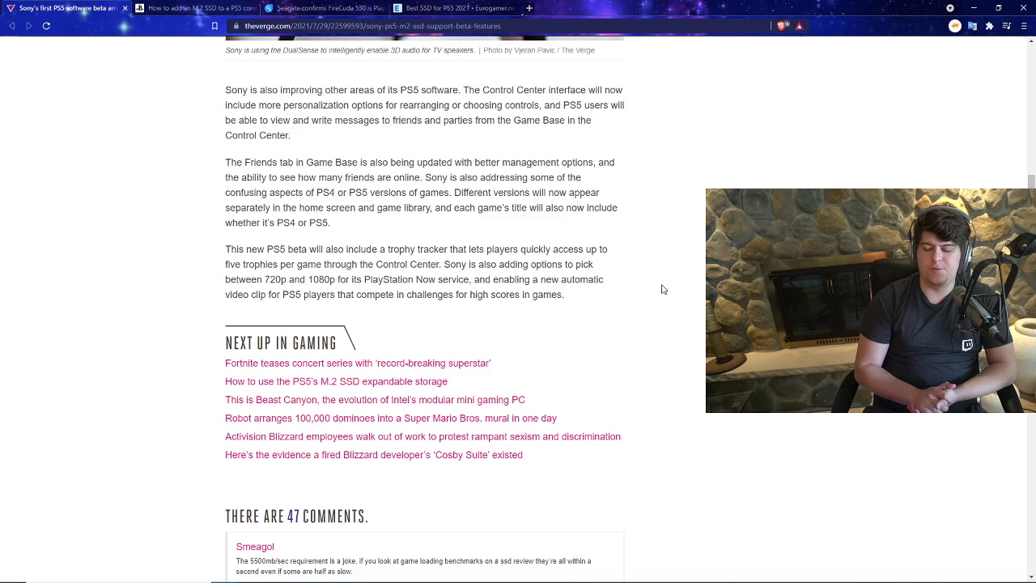
{"action": "mouse_move", "coordinate": [463, 323]}
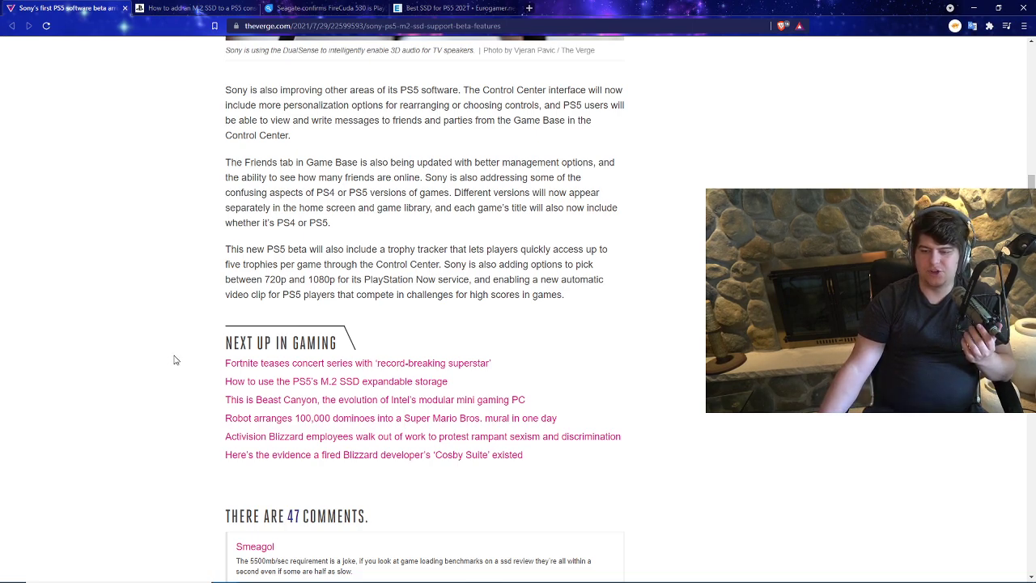
{"action": "mouse_move", "coordinate": [198, 218]}
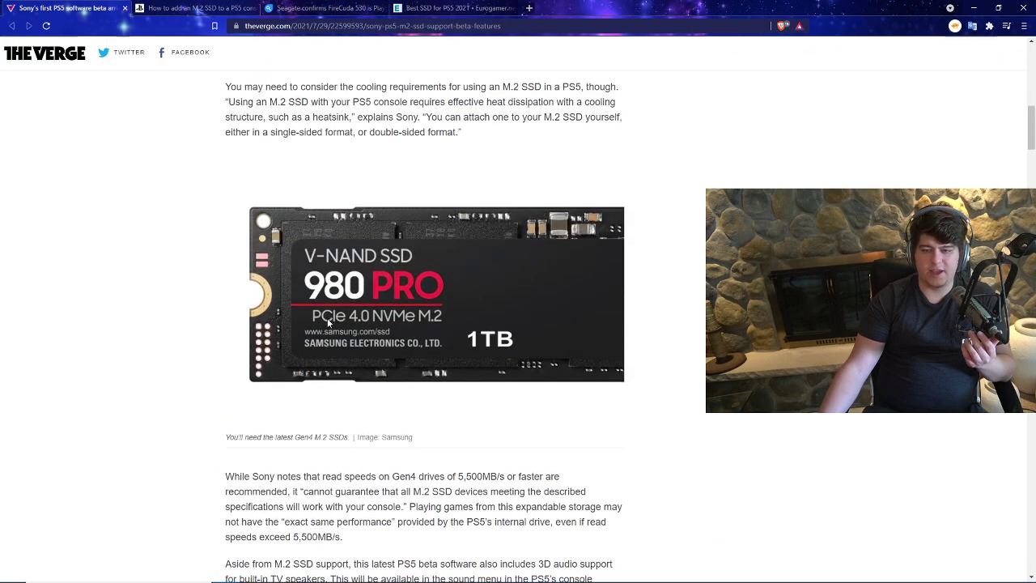
{"action": "scroll", "scroll_direction": "up", "scroll_amount": 3}
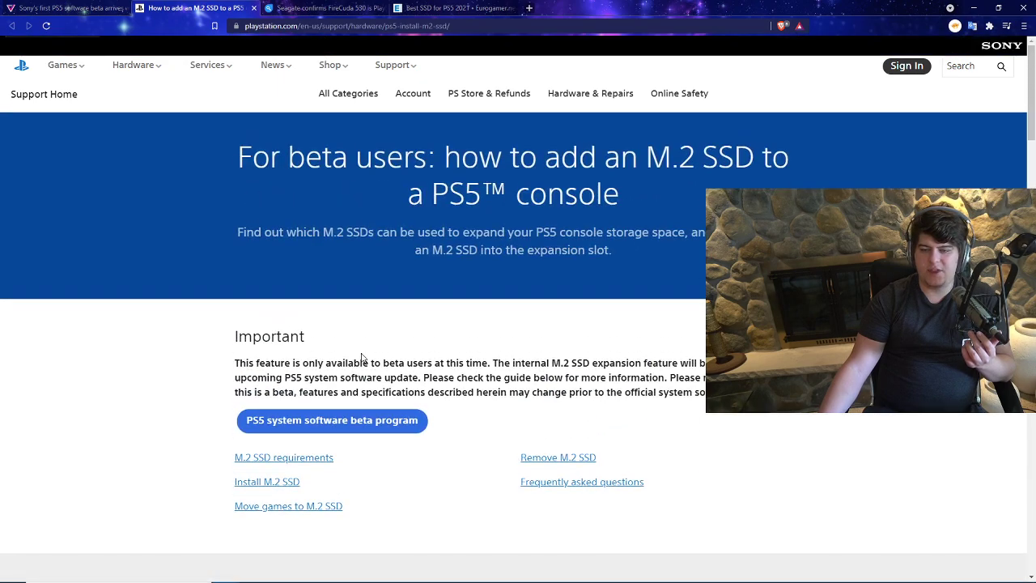
Step: Read the PlayStation guide's intro and why-add-an-SSD paragraph, highlighting as you go
{"action": "left_click_drag", "start_coordinate": [236, 146], "coordinate": [623, 243]}
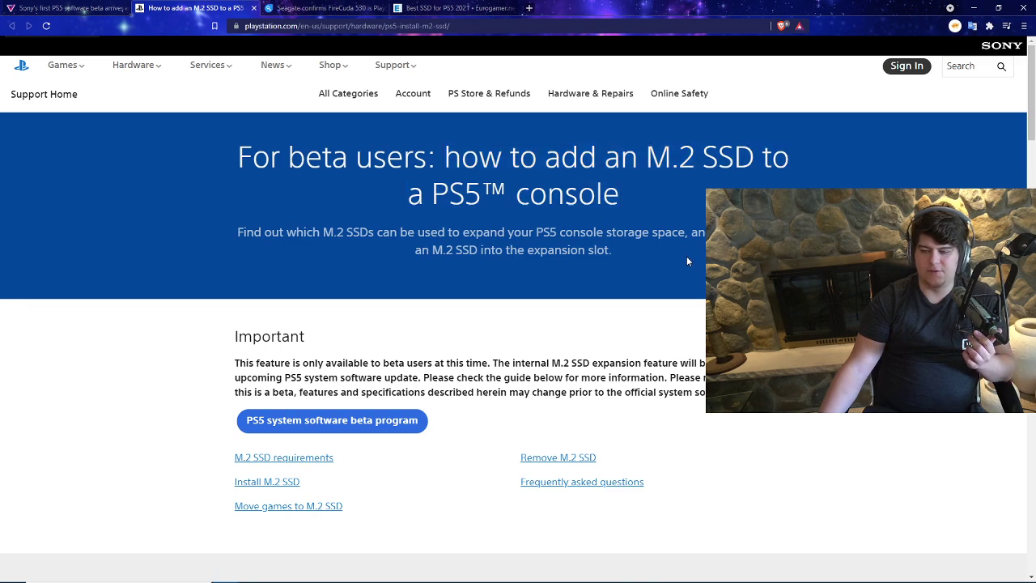
{"action": "scroll", "scroll_direction": "down", "scroll_amount": 3}
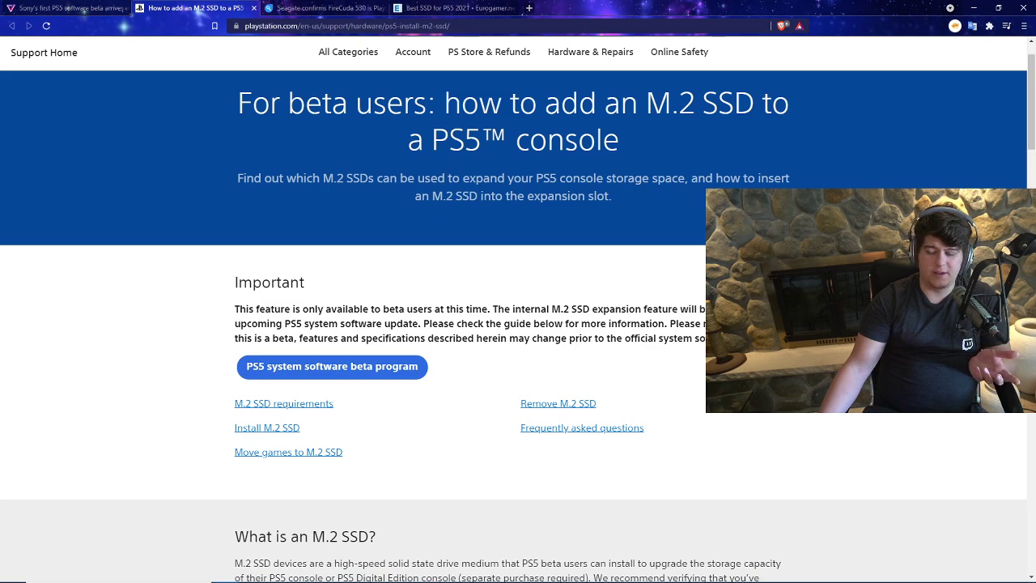
{"action": "mouse_move", "coordinate": [608, 272]}
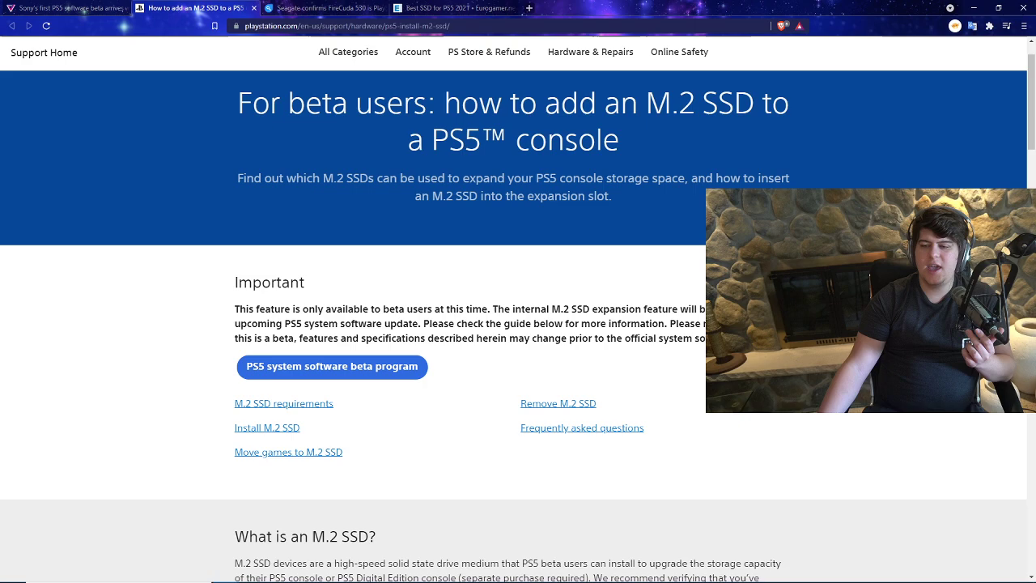
{"action": "scroll", "scroll_direction": "down", "scroll_amount": 3}
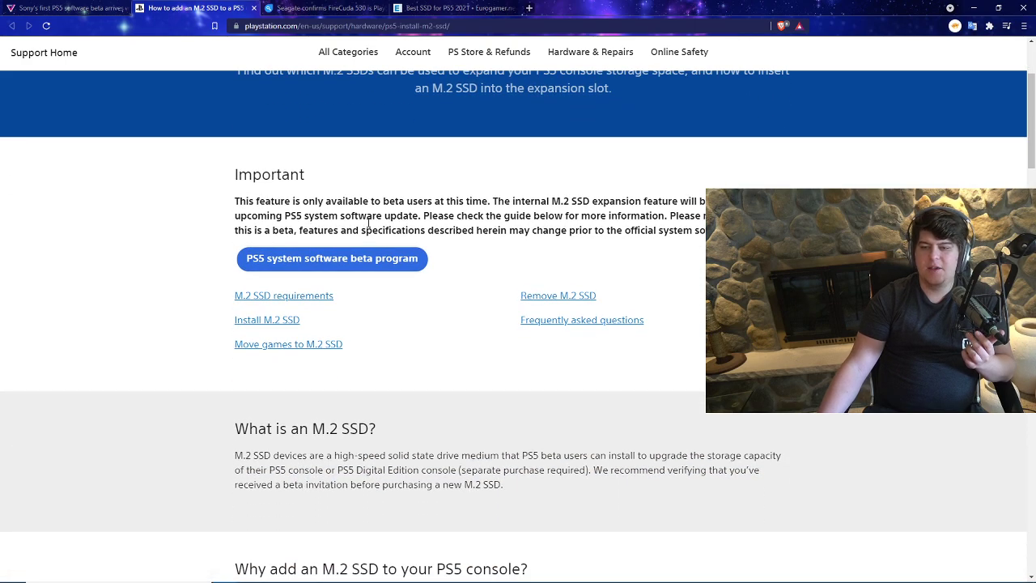
{"action": "left_click_drag", "start_coordinate": [233, 201], "coordinate": [381, 200]}
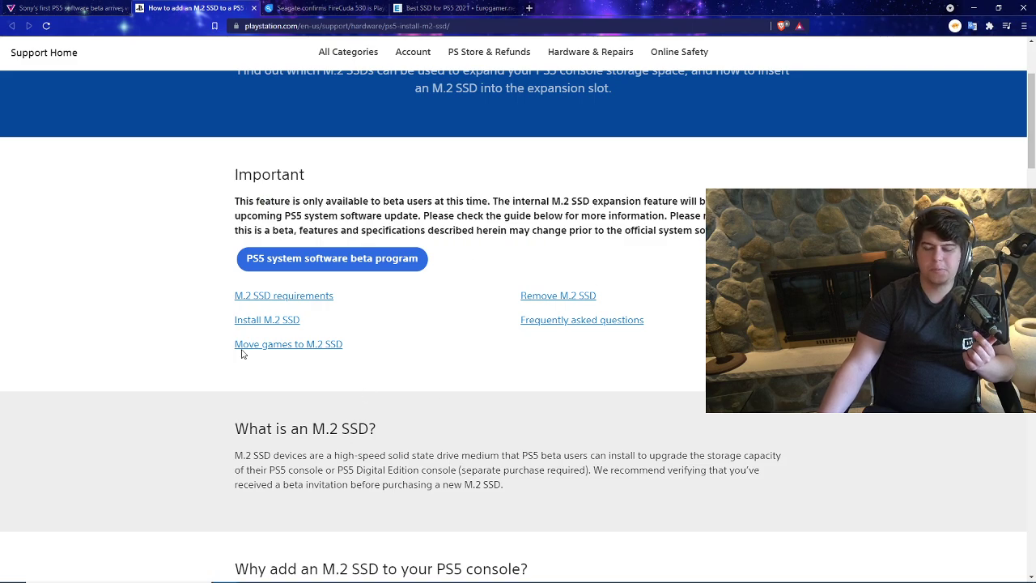
{"action": "mouse_move", "coordinate": [350, 348]}
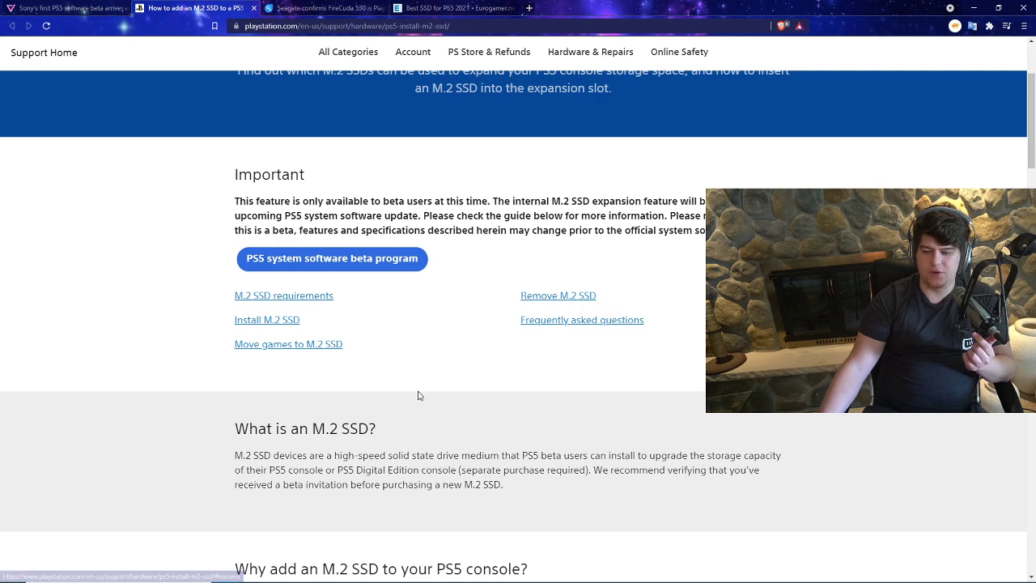
{"action": "scroll", "scroll_direction": "down", "scroll_amount": 3}
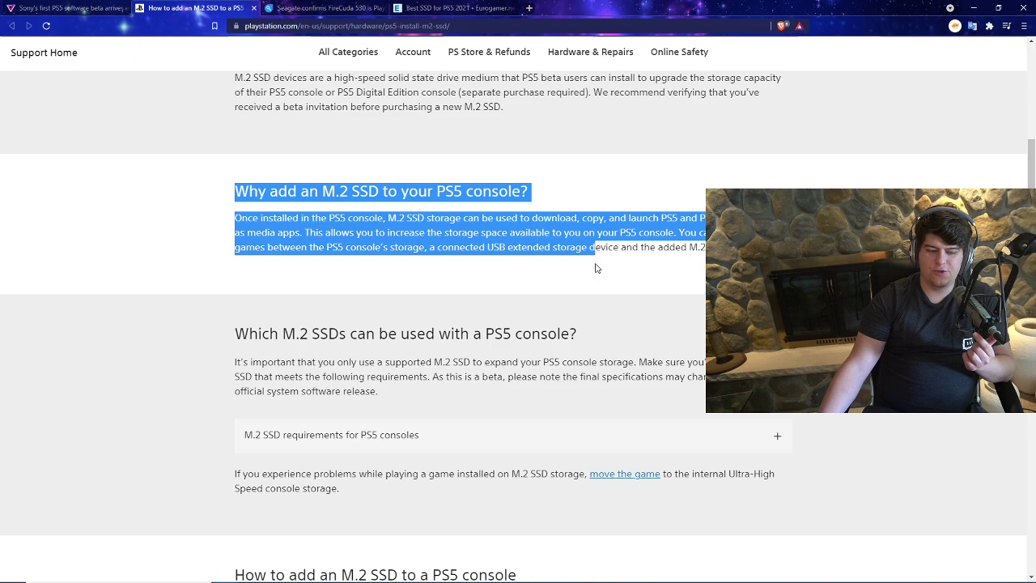
{"action": "left_click", "coordinate": [596, 267]}
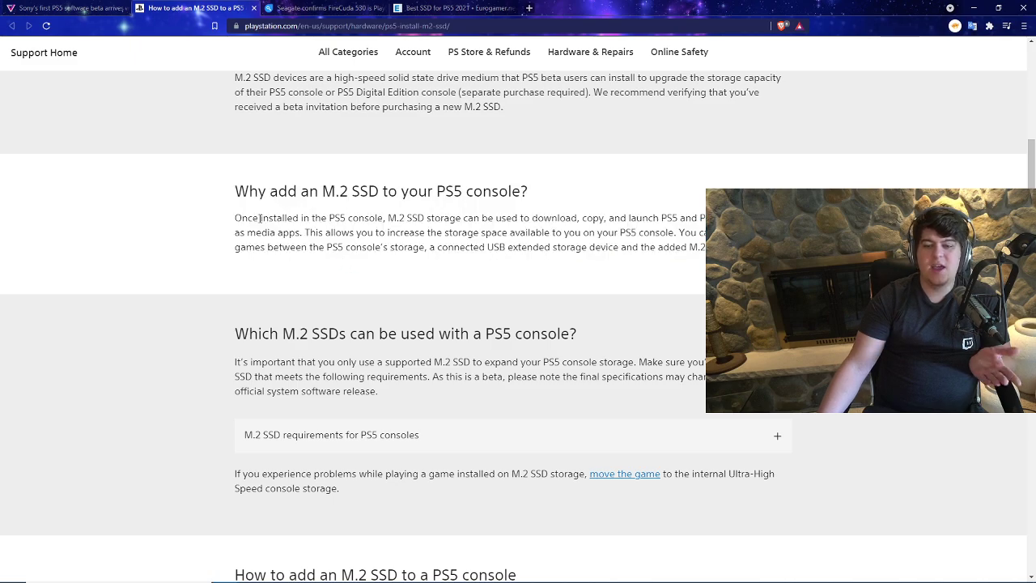
Step: Highlight sentences on which M.2 SSDs work with a PS5, then switch to the Seagate FireCuda 530 article
{"action": "left_click_drag", "start_coordinate": [263, 217], "coordinate": [603, 217]}
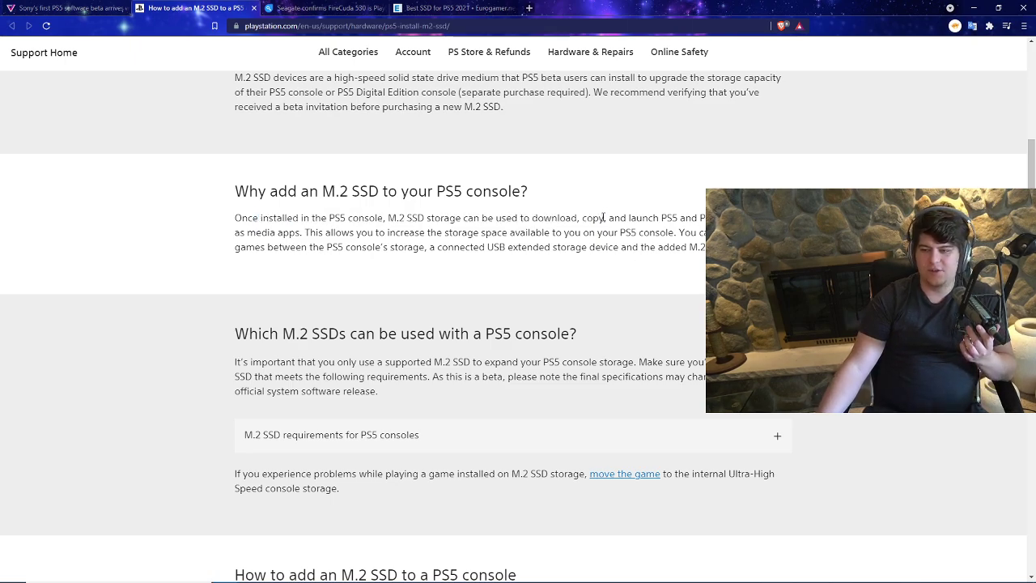
{"action": "left_click_drag", "start_coordinate": [615, 217], "coordinate": [340, 233]}
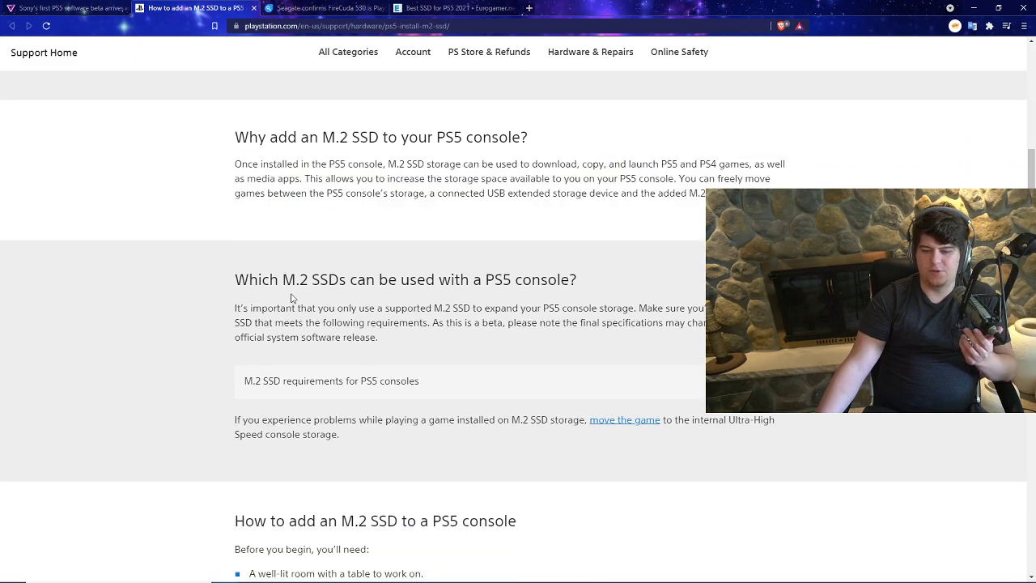
{"action": "left_click_drag", "start_coordinate": [235, 279], "coordinate": [441, 279]}
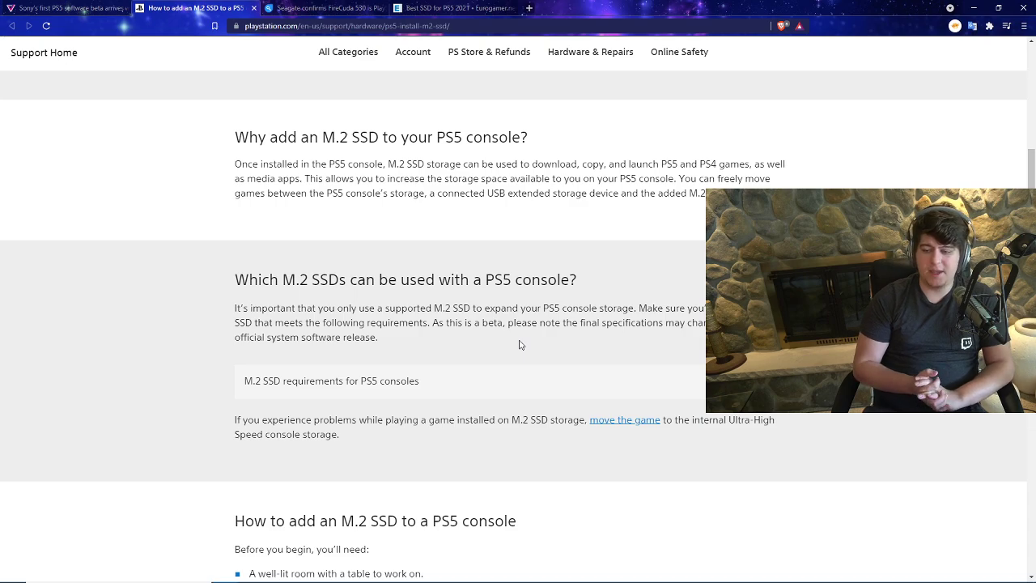
{"action": "left_click_drag", "start_coordinate": [489, 308], "coordinate": [704, 323]}
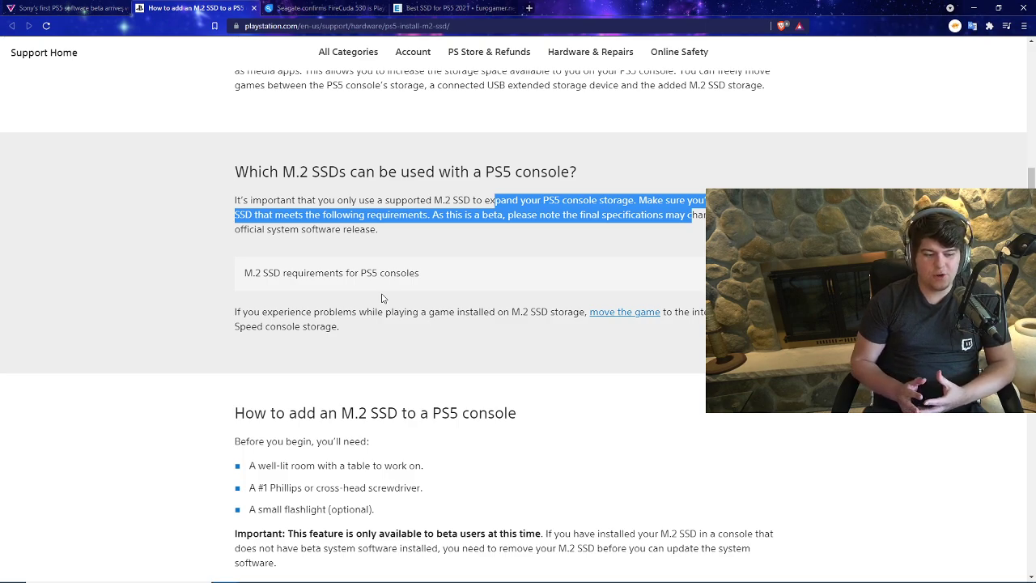
{"action": "mouse_move", "coordinate": [321, 305]}
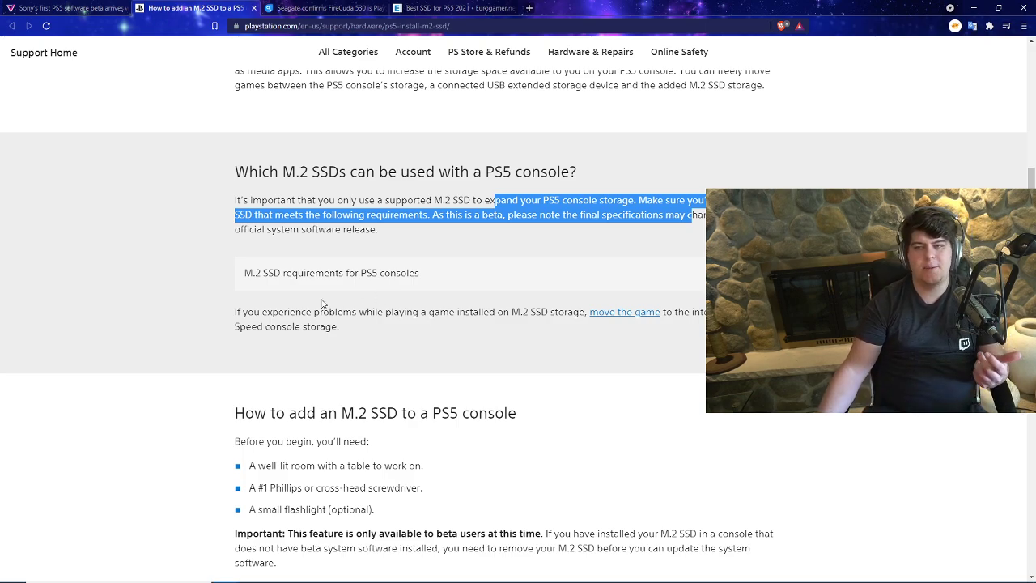
{"action": "left_click", "coordinate": [324, 7]}
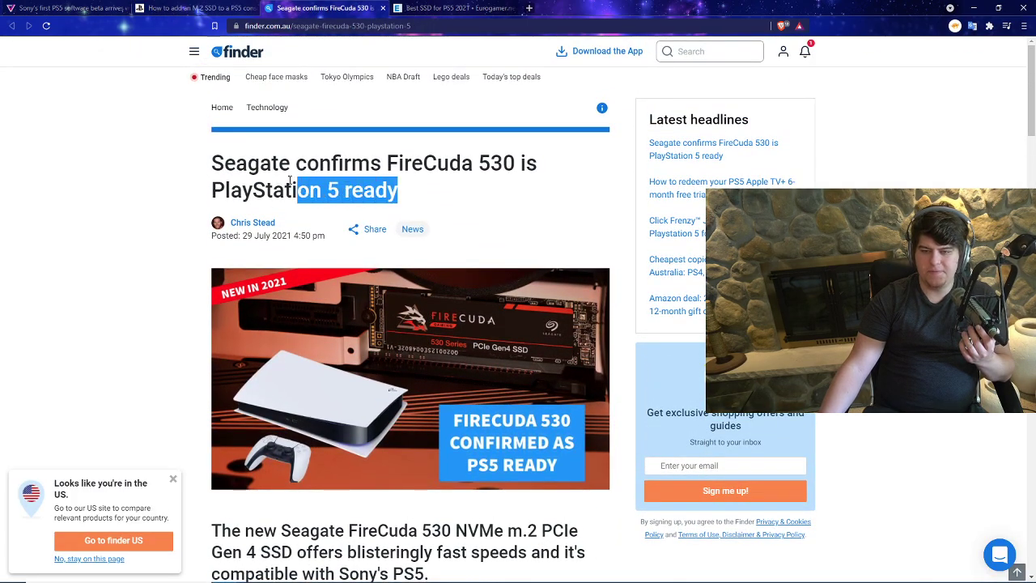
Step: Highlight the FireCuda 530 headline, the standfirst on PS5 compatibility and the opening paragraphs
{"action": "left_click", "coordinate": [483, 201]}
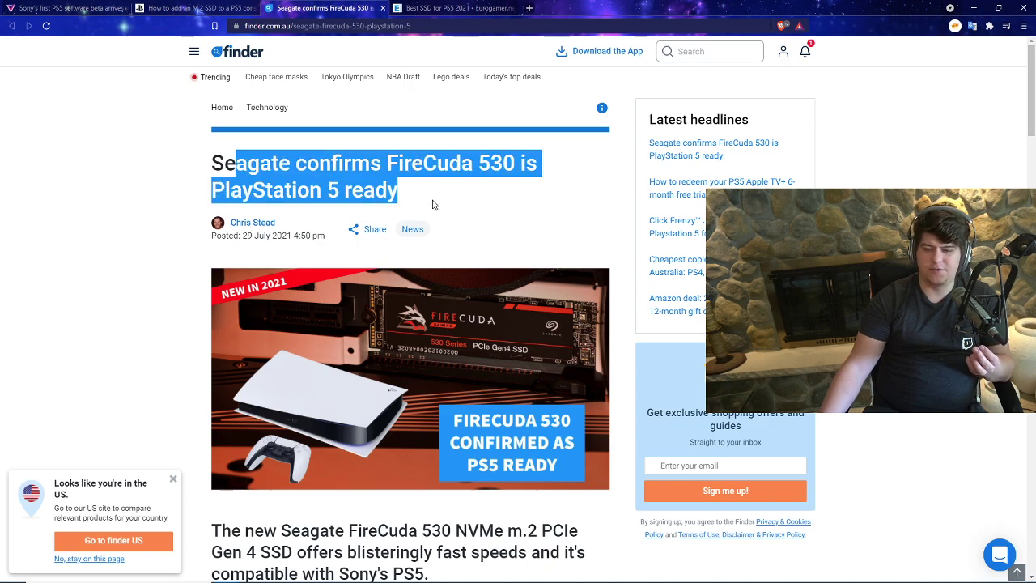
{"action": "scroll", "scroll_direction": "down", "scroll_amount": 3}
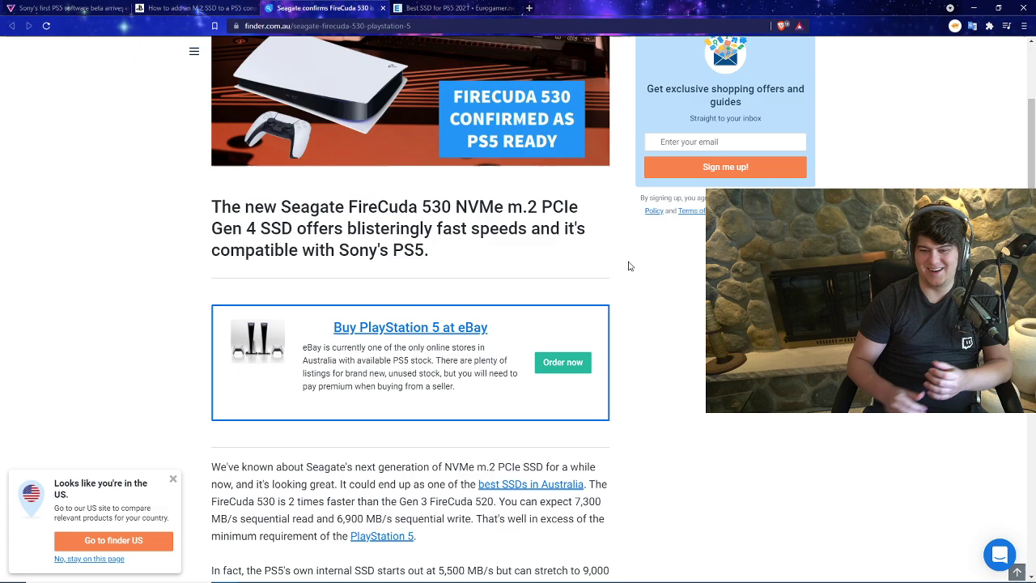
{"action": "left_click_drag", "start_coordinate": [311, 227], "coordinate": [586, 227]}
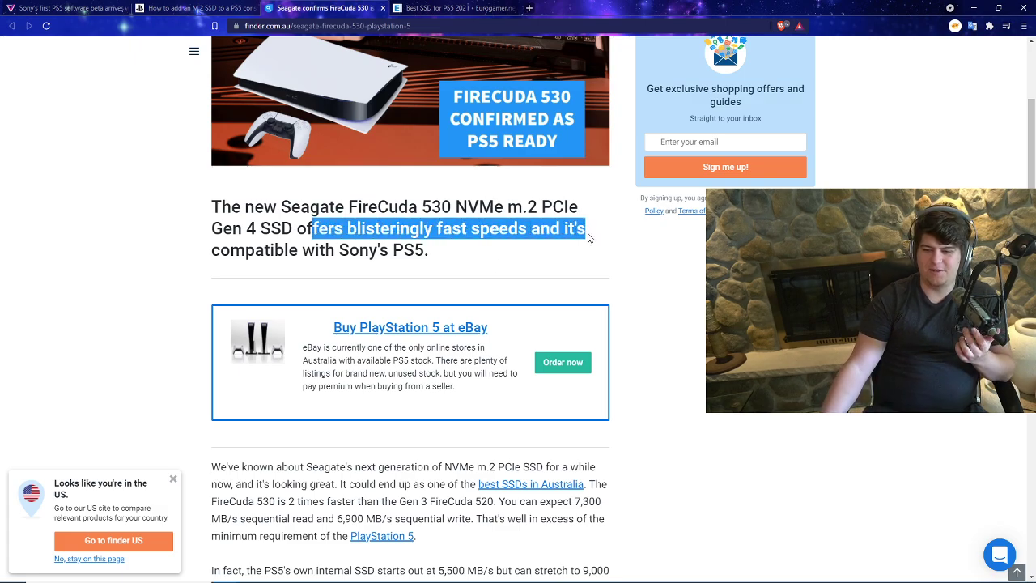
{"action": "left_click_drag", "start_coordinate": [587, 227], "coordinate": [486, 259]}
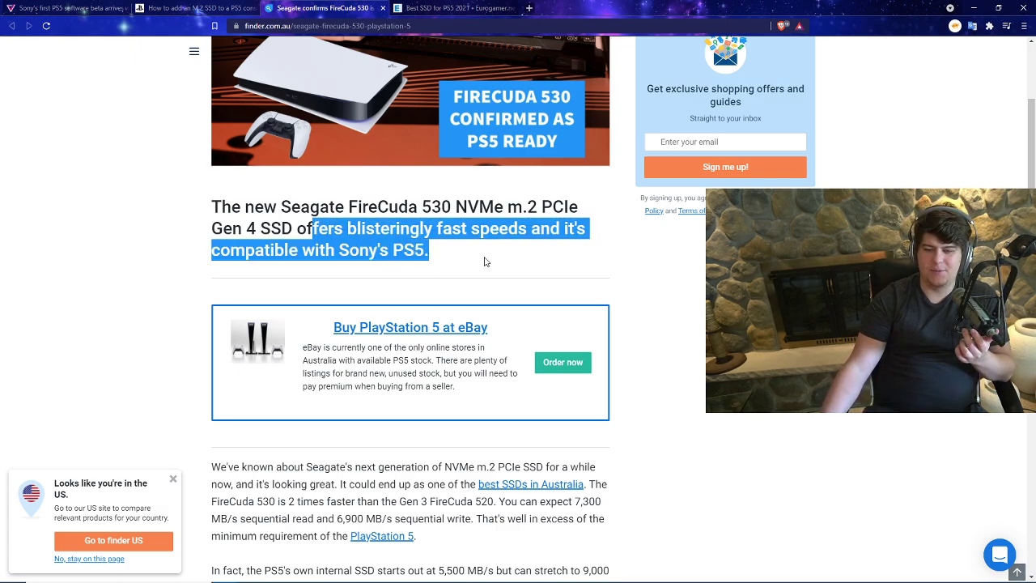
{"action": "scroll", "scroll_direction": "down", "scroll_amount": 3}
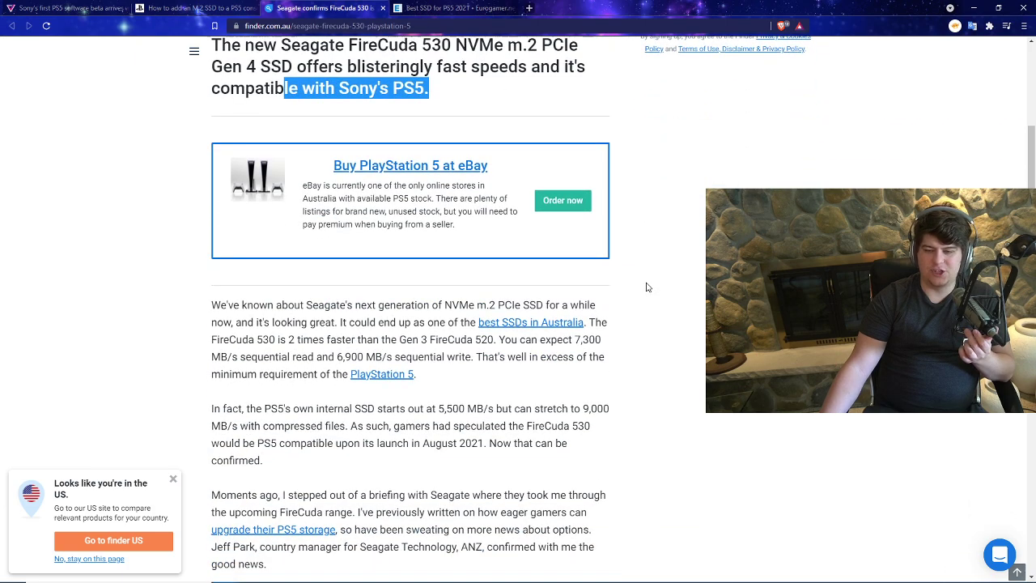
{"action": "scroll", "scroll_direction": "down", "scroll_amount": 3}
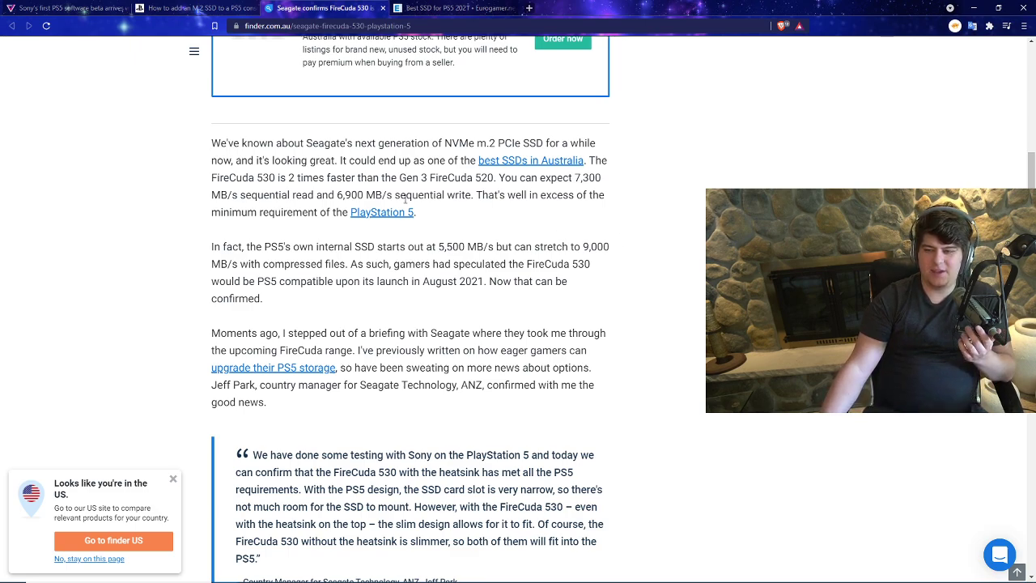
{"action": "left_click_drag", "start_coordinate": [340, 161], "coordinate": [565, 333]}
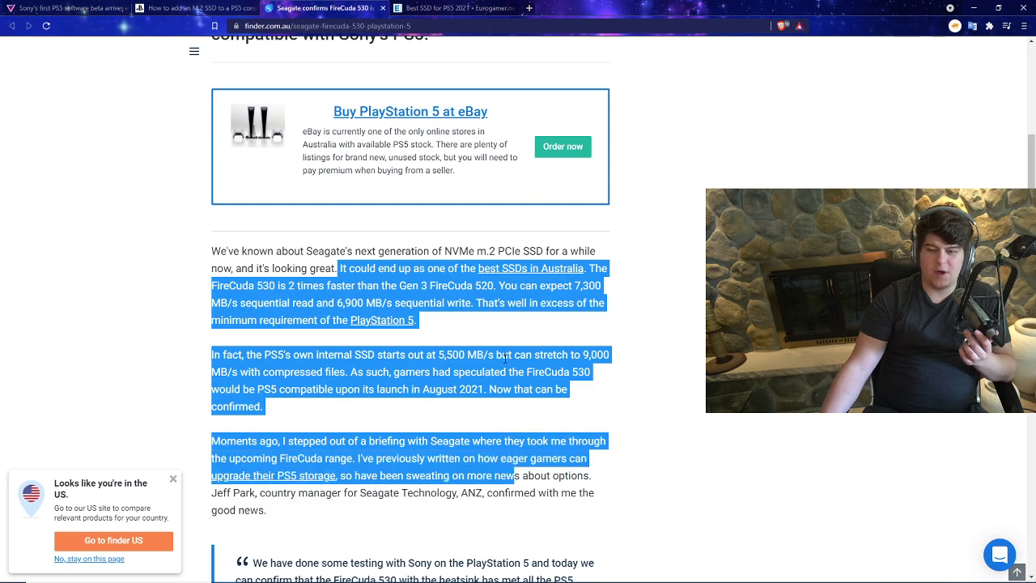
{"action": "left_click", "coordinate": [685, 290]}
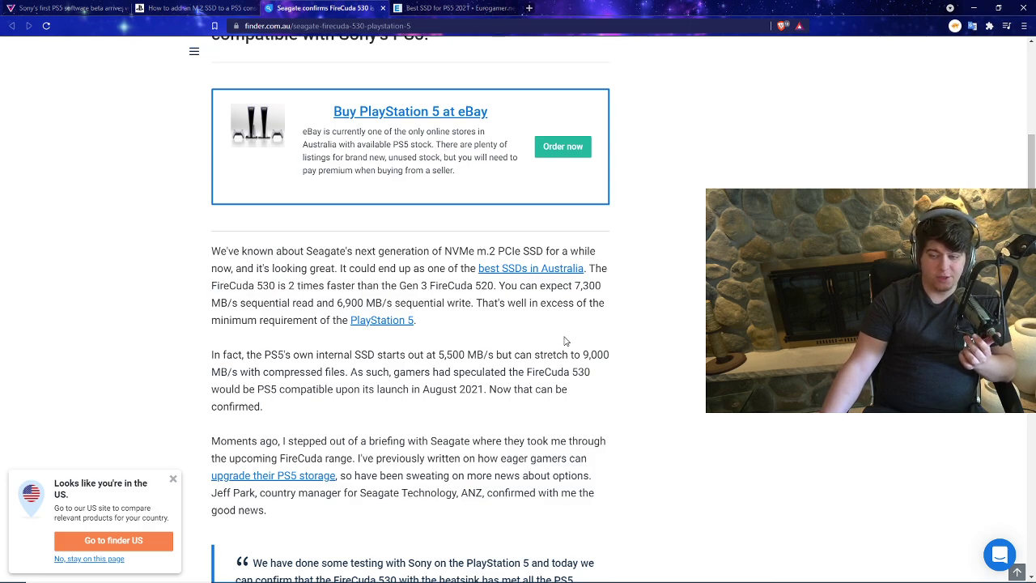
Step: Highlight the sentences on the PS5's internal SSD speed and Seagate's briefing confirming compatibility
{"action": "scroll", "scroll_direction": "down", "scroll_amount": 3}
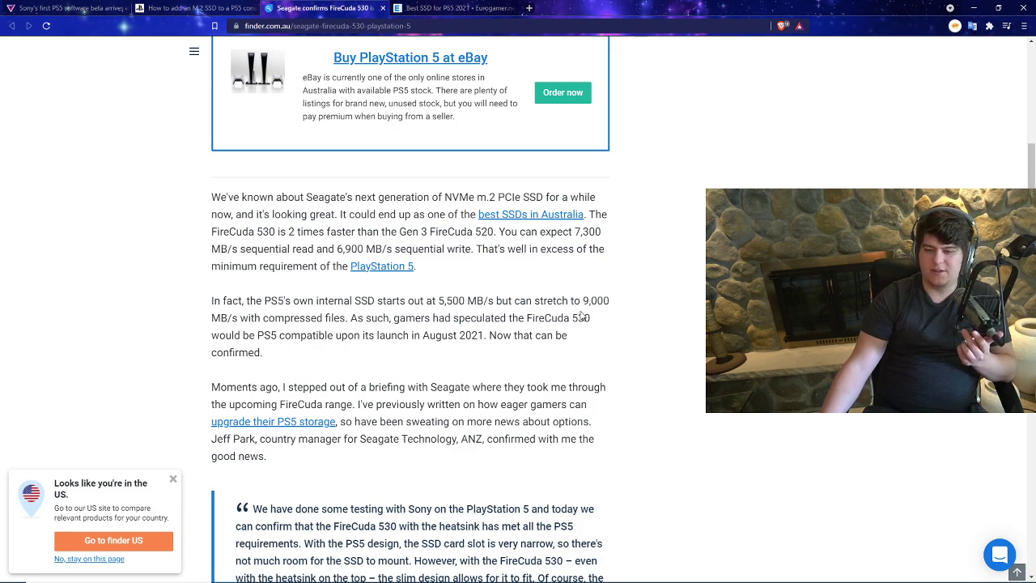
{"action": "scroll", "scroll_direction": "down", "scroll_amount": 3}
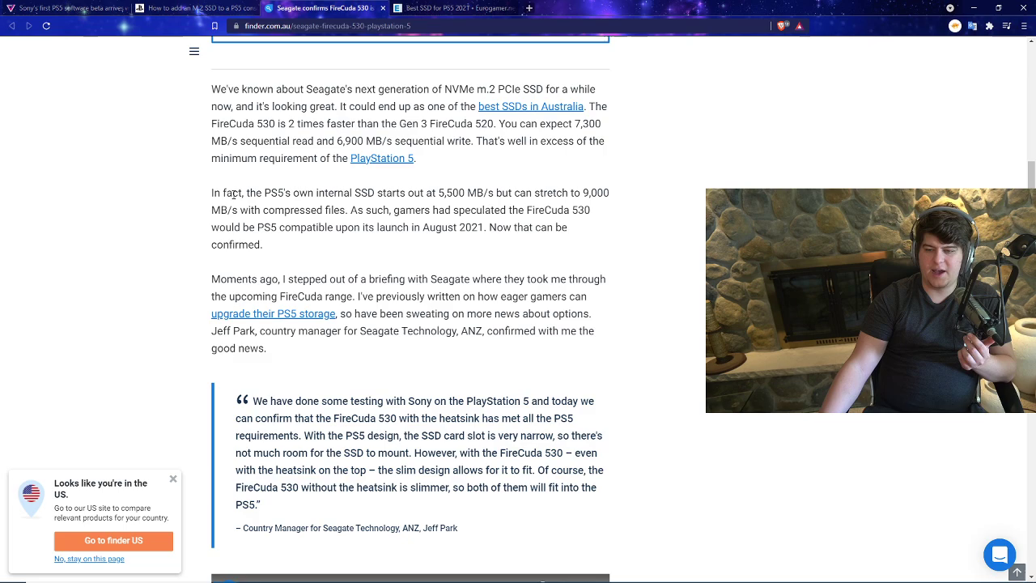
{"action": "left_click_drag", "start_coordinate": [227, 192], "coordinate": [505, 211]}
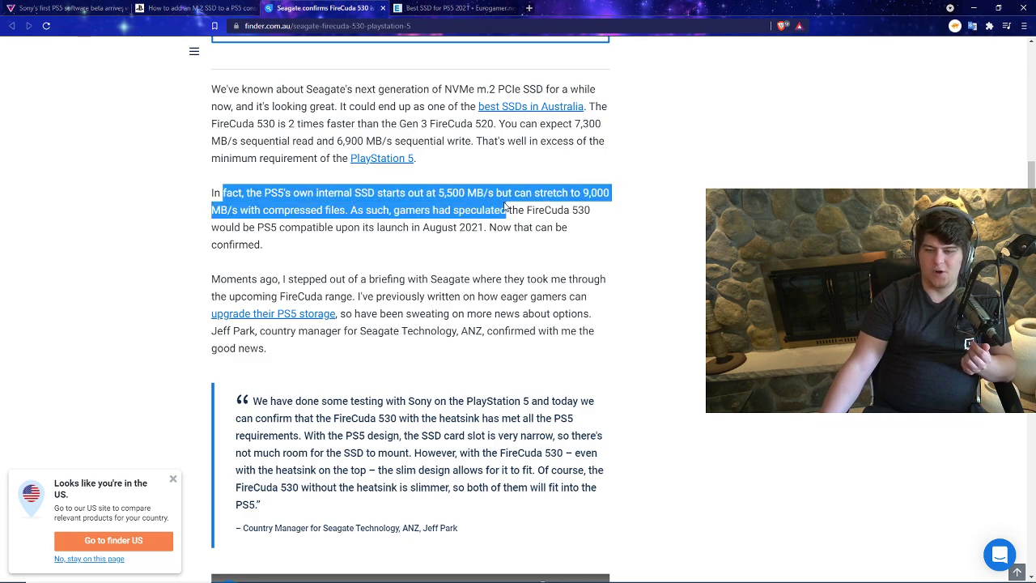
{"action": "left_click_drag", "start_coordinate": [505, 210], "coordinate": [581, 192]}
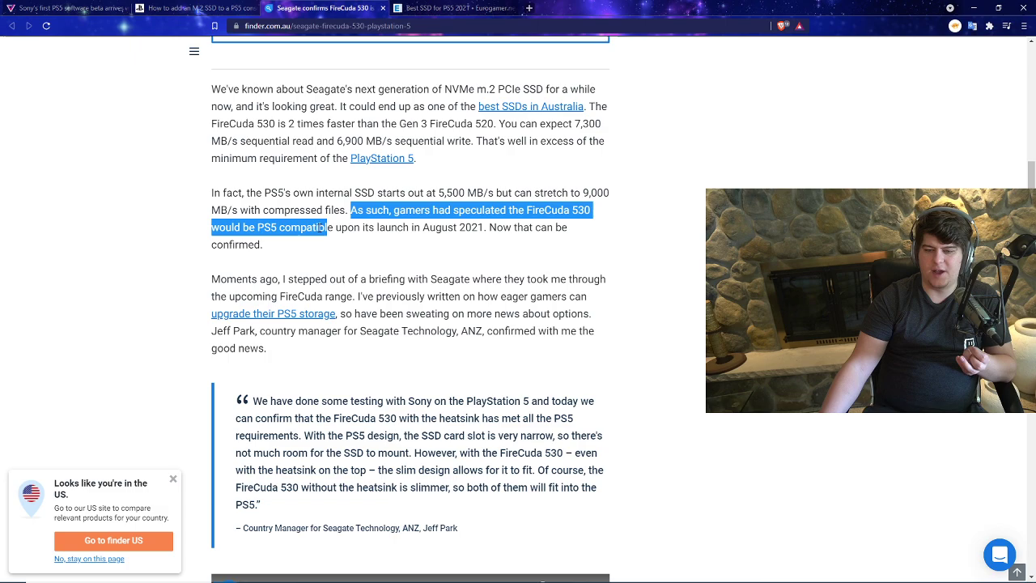
{"action": "left_click_drag", "start_coordinate": [324, 227], "coordinate": [435, 227]}
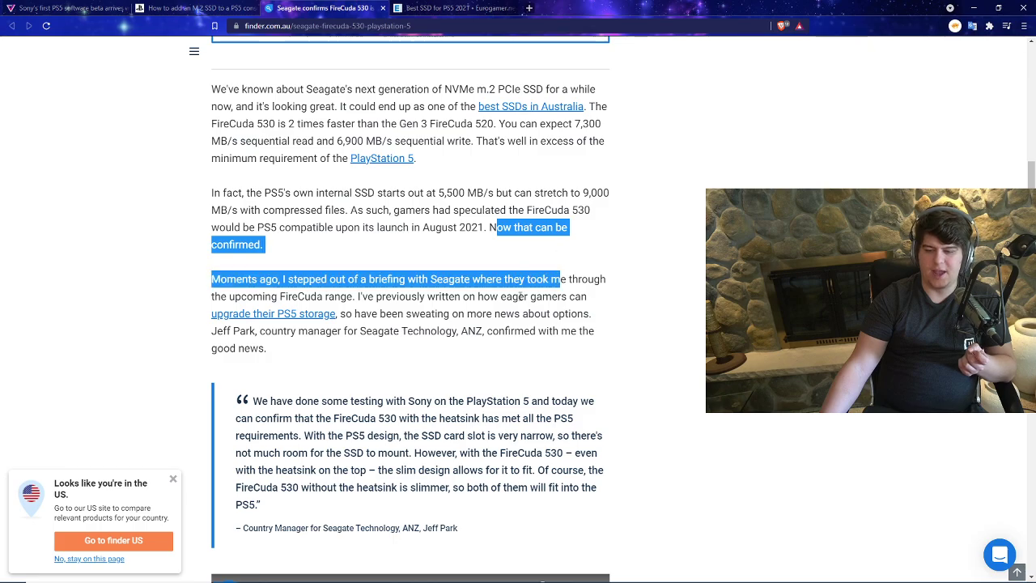
{"action": "scroll", "scroll_direction": "up", "scroll_amount": 3}
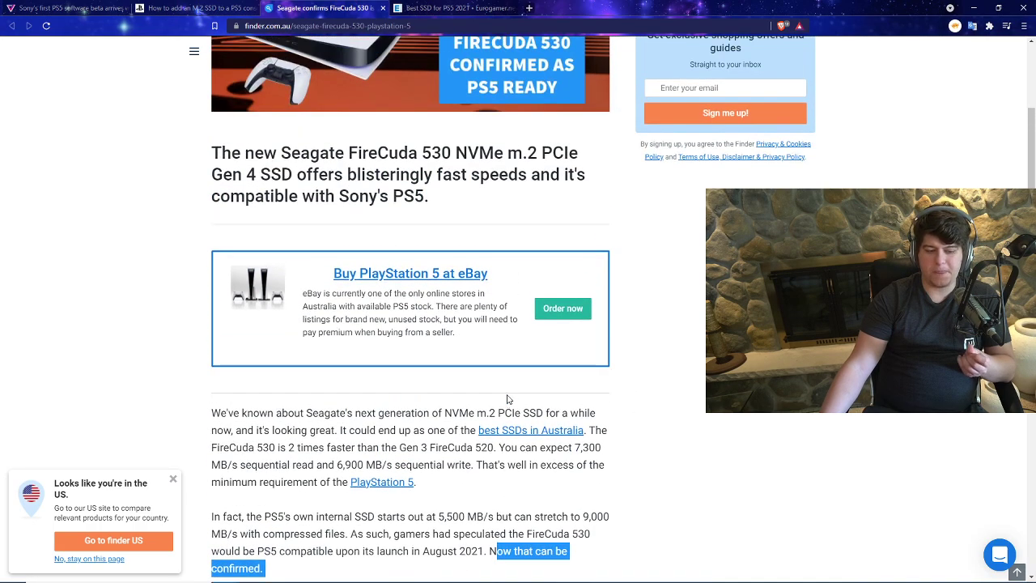
{"action": "scroll", "scroll_direction": "down", "scroll_amount": 3}
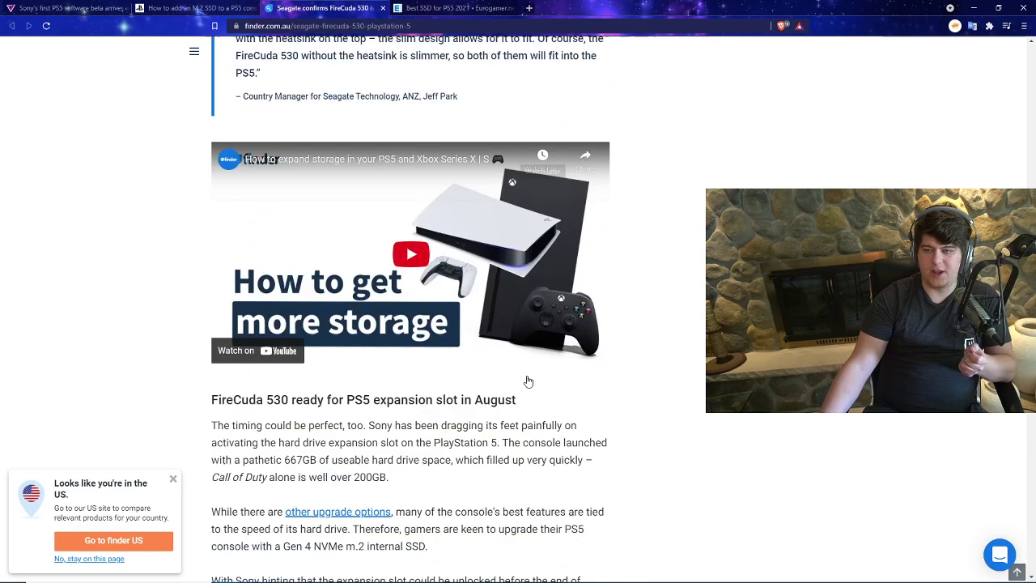
{"action": "scroll", "scroll_direction": "down", "scroll_amount": 3}
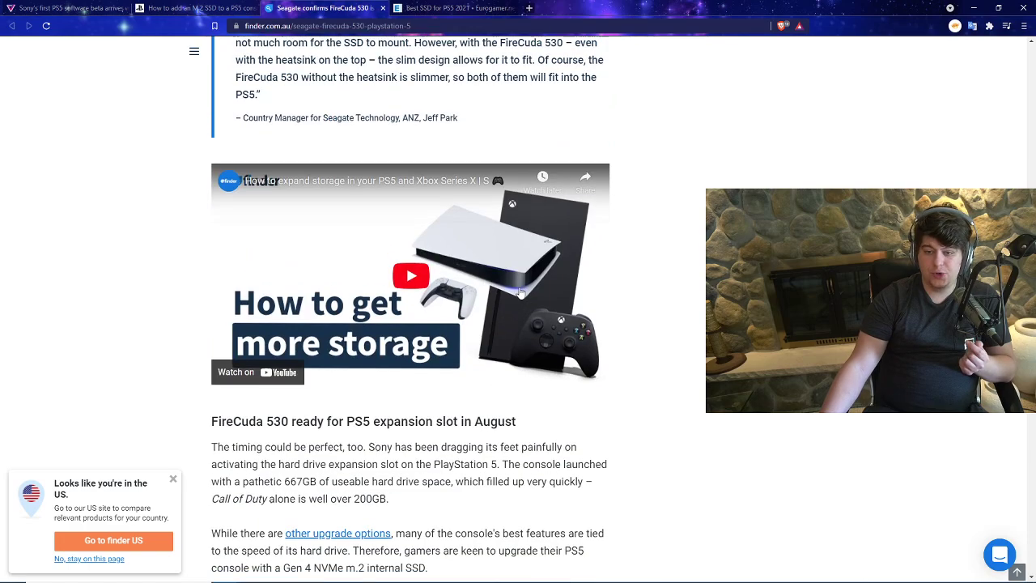
{"action": "scroll", "scroll_direction": "up", "scroll_amount": 3}
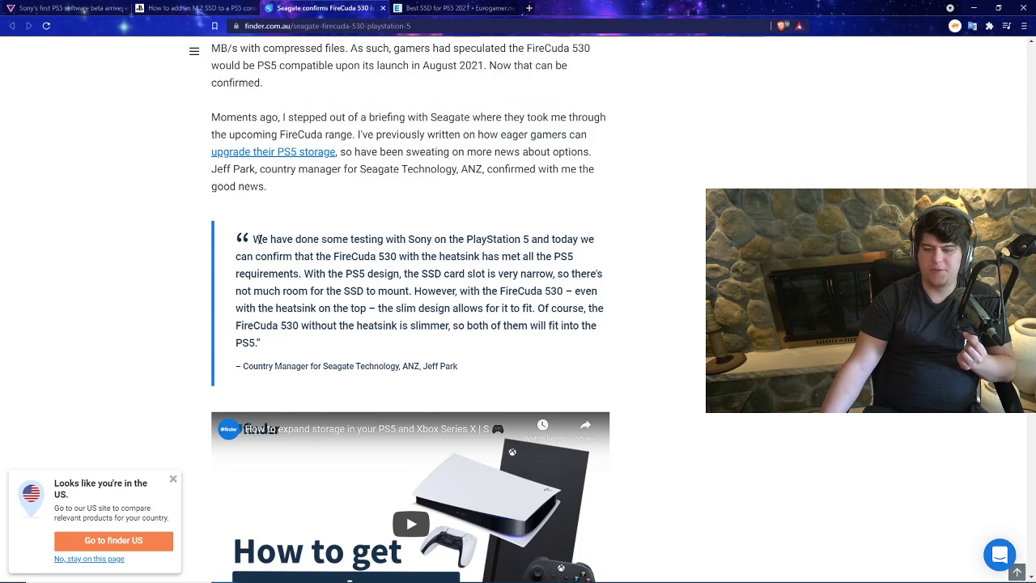
{"action": "left_click_drag", "start_coordinate": [252, 240], "coordinate": [484, 239]}
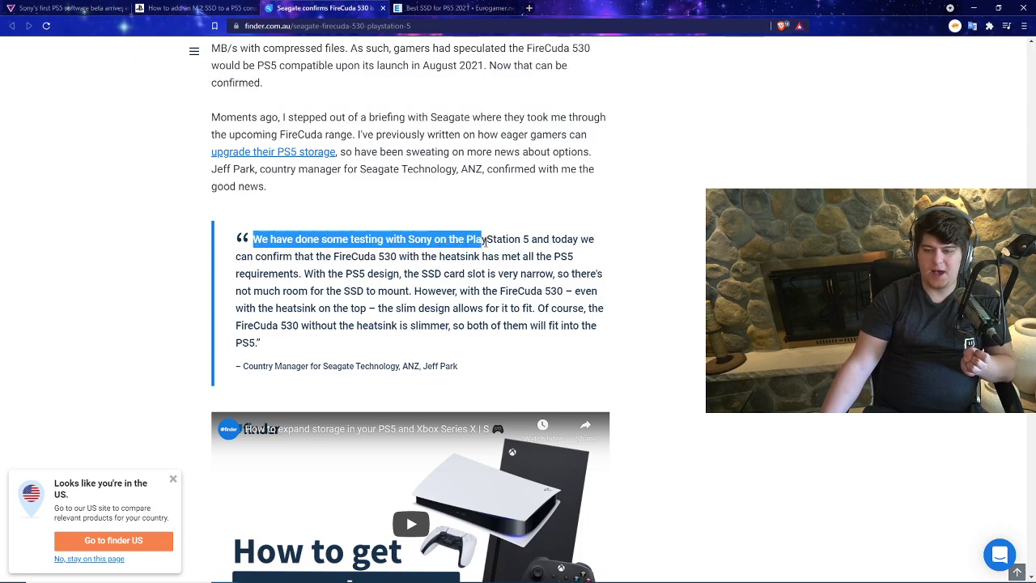
{"action": "left_click_drag", "start_coordinate": [477, 240], "coordinate": [596, 240]}
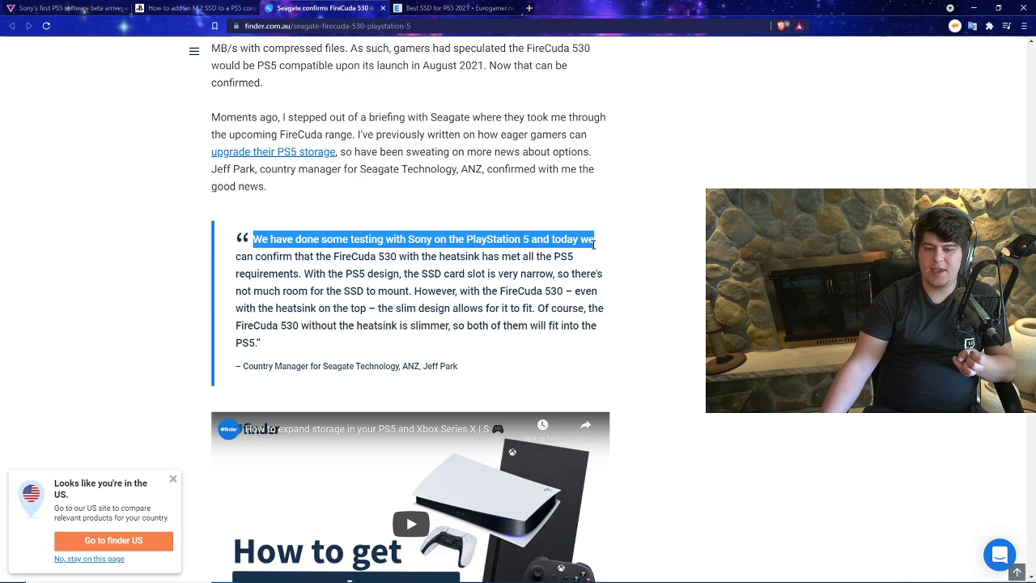
{"action": "left_click_drag", "start_coordinate": [595, 240], "coordinate": [397, 256]}
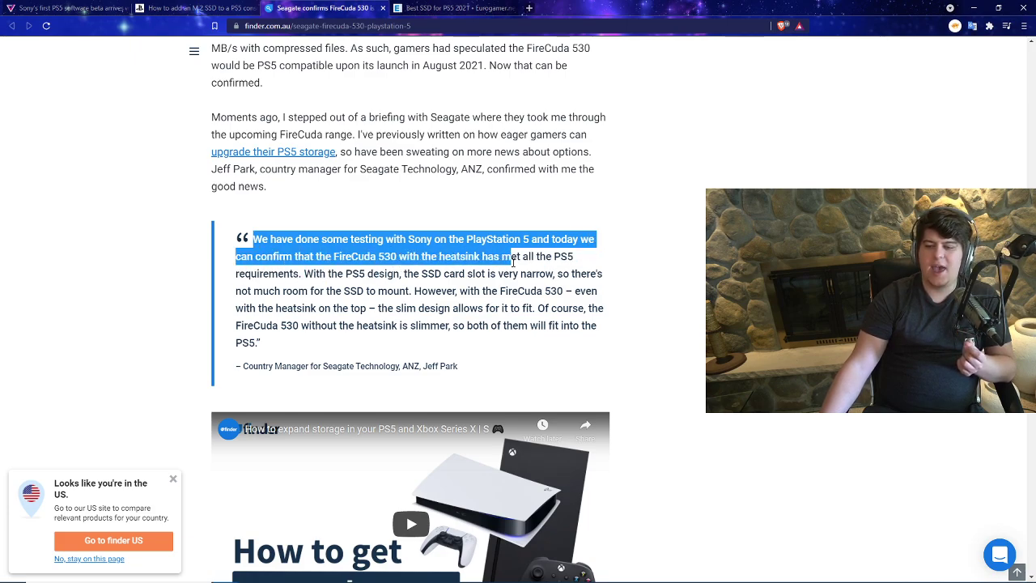
{"action": "left_click_drag", "start_coordinate": [505, 266], "coordinate": [302, 272]}
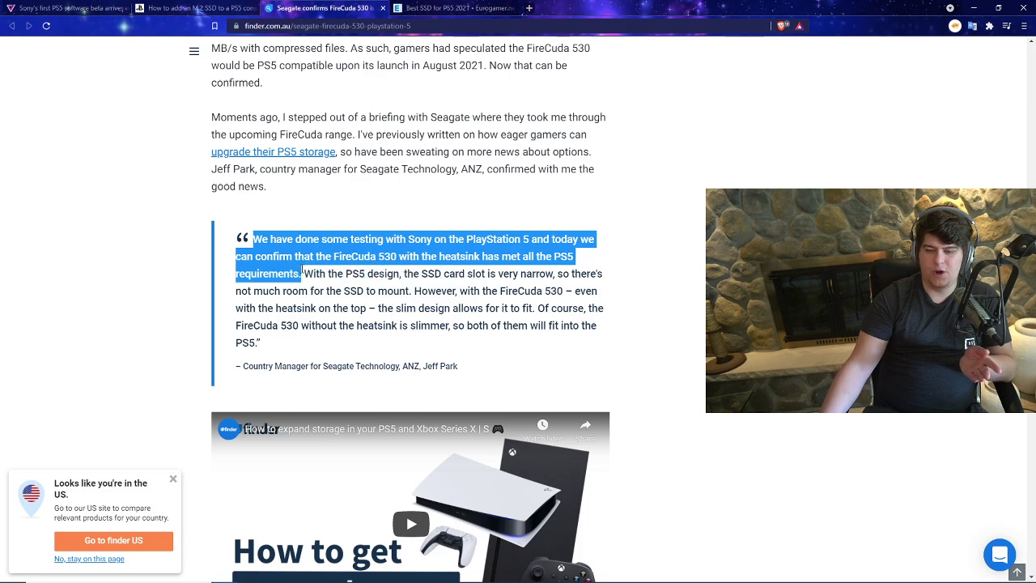
{"action": "left_click_drag", "start_coordinate": [301, 274], "coordinate": [421, 274]}
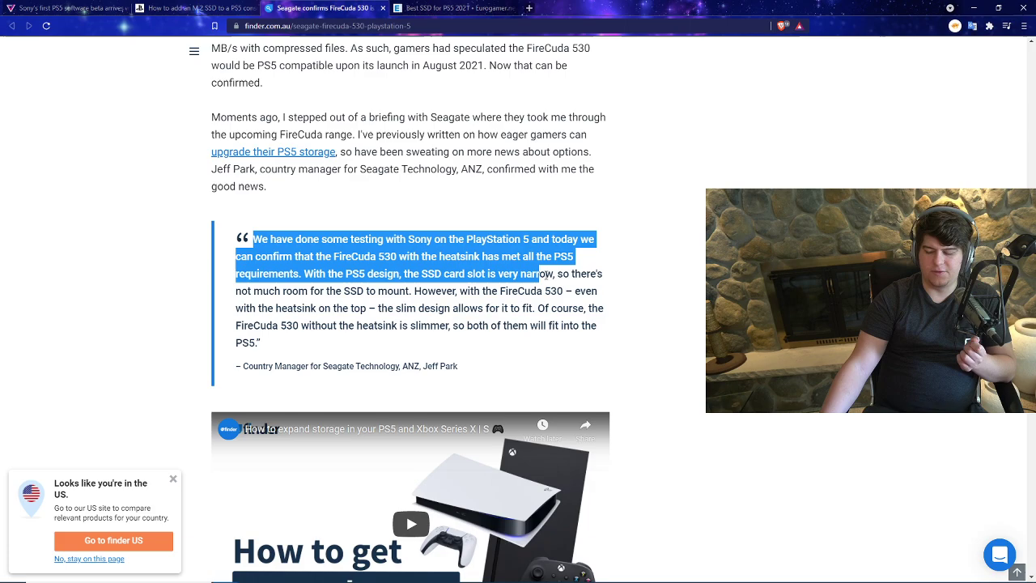
{"action": "left_click_drag", "start_coordinate": [502, 274], "coordinate": [381, 292]}
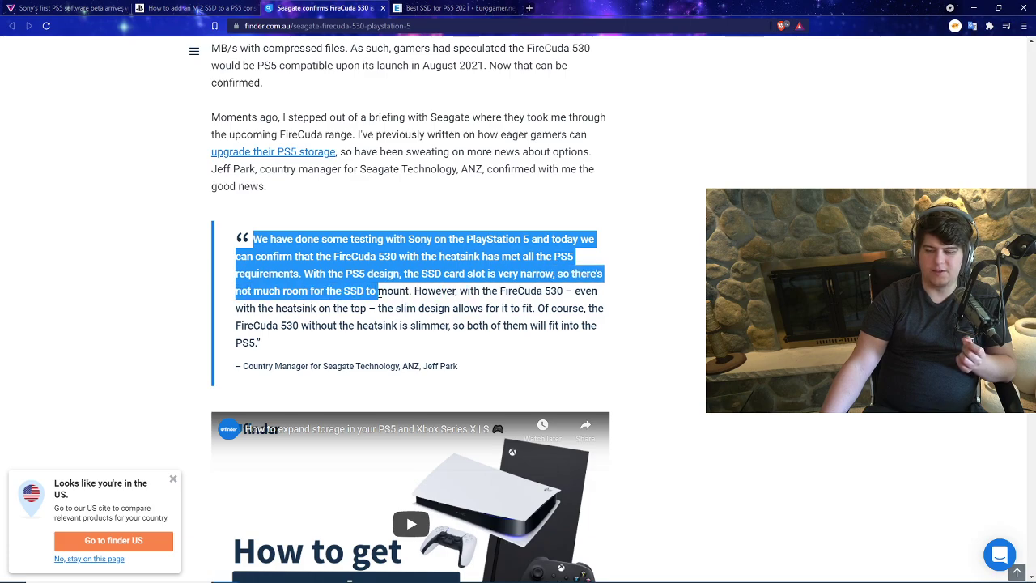
{"action": "left_click_drag", "start_coordinate": [379, 292], "coordinate": [569, 291]}
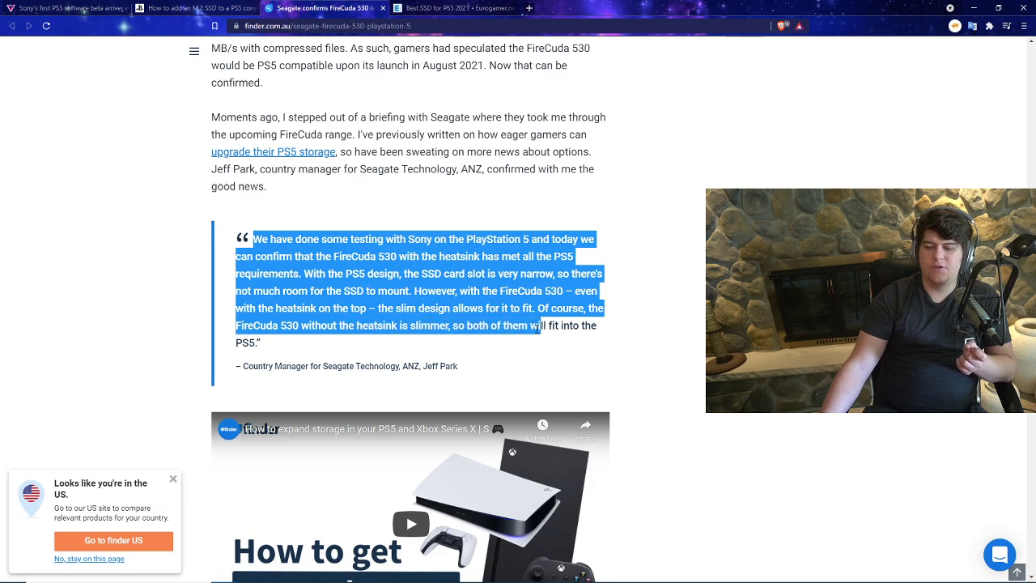
{"action": "left_click", "coordinate": [400, 320]}
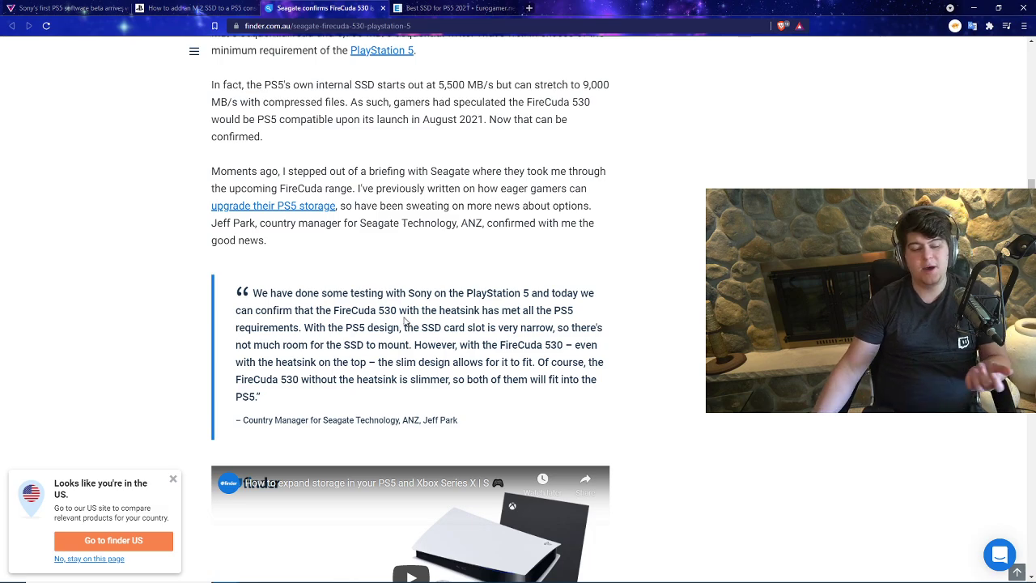
Step: Switch back to The Verge PS5 beta article and scroll past the cooling advice to the 980 Pro image
{"action": "left_click", "coordinate": [65, 6]}
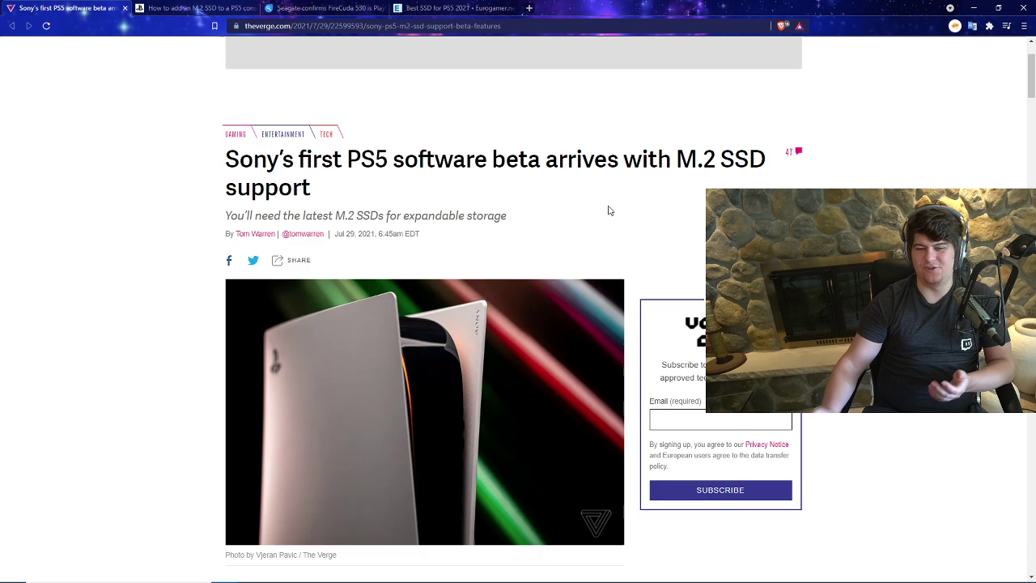
{"action": "scroll", "scroll_direction": "down", "scroll_amount": 3}
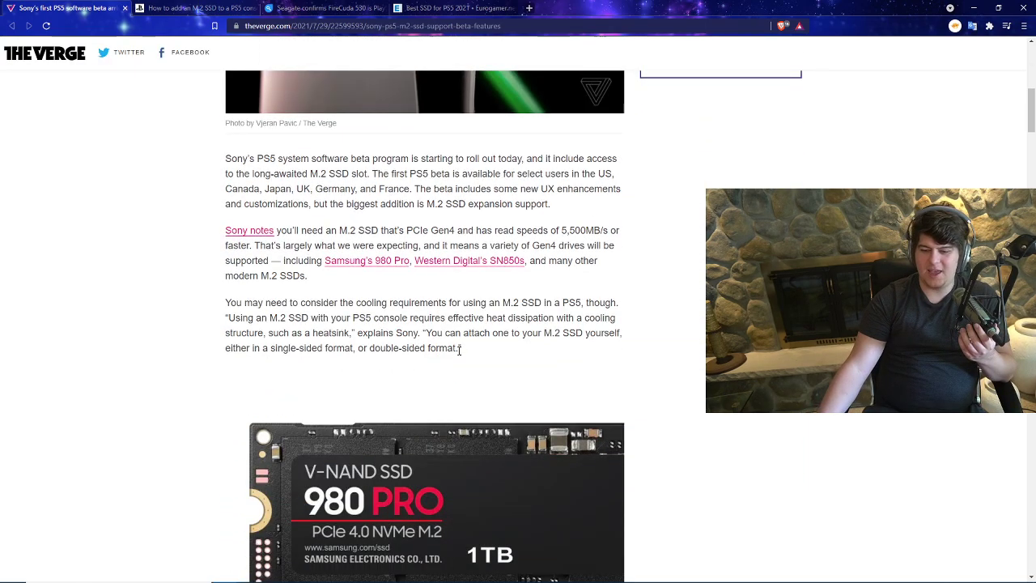
{"action": "scroll", "scroll_direction": "down", "scroll_amount": 3}
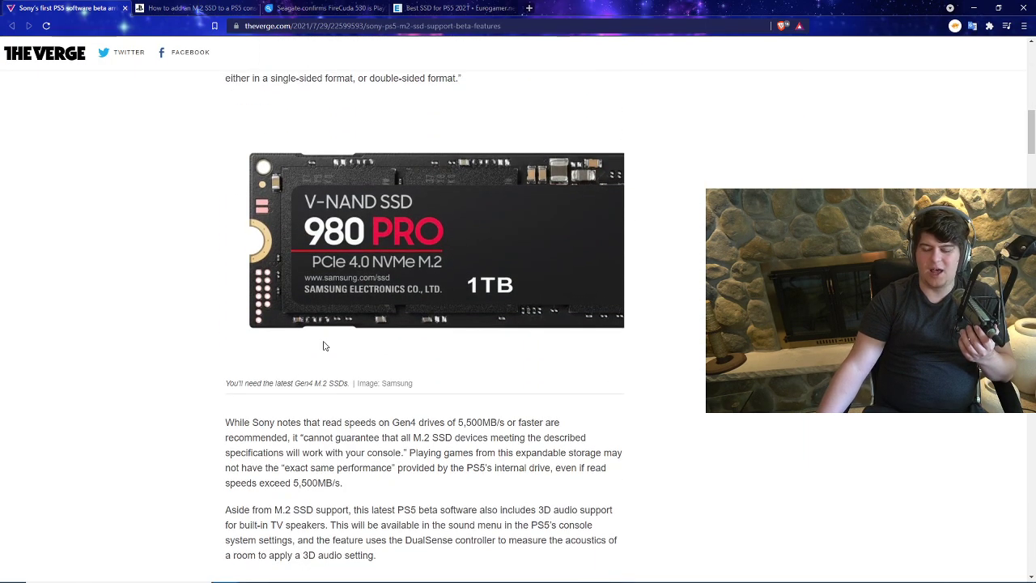
{"action": "mouse_move", "coordinate": [583, 321]}
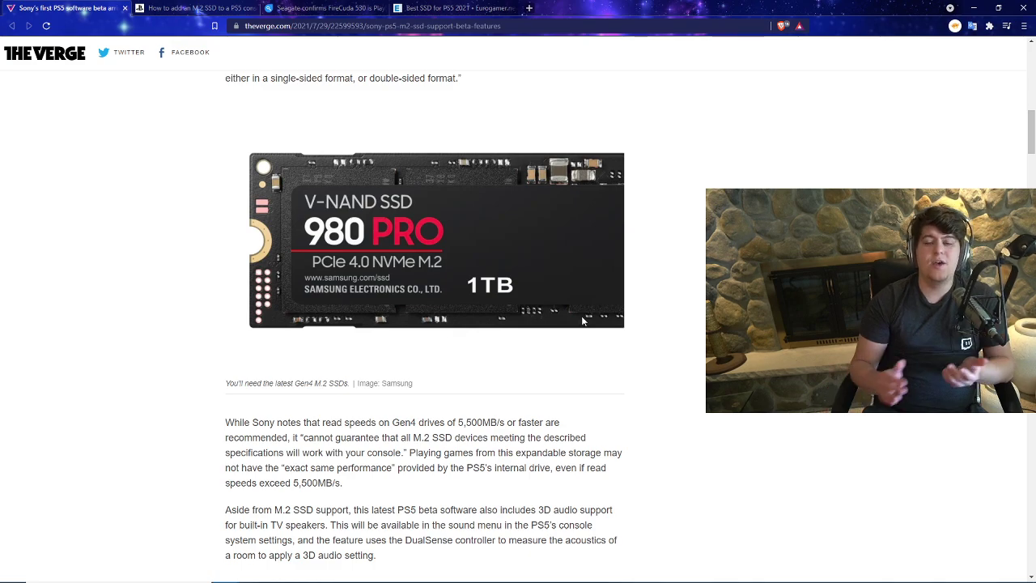